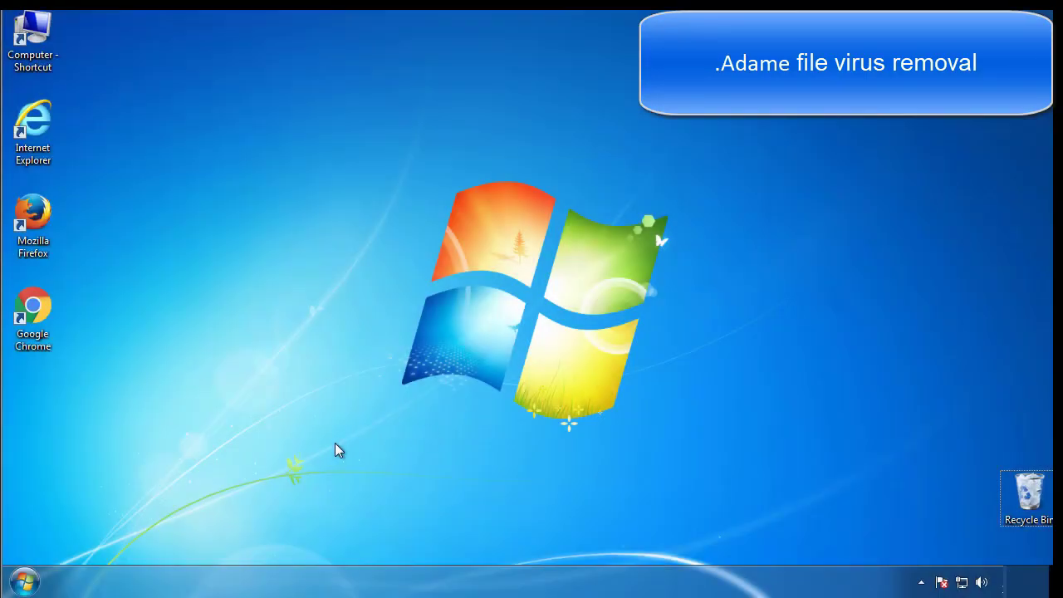
Step: Launch msconfig, enable Safe boot (Minimal) on the Boot settings, confirm and restart into Safe Mode
click(16, 582)
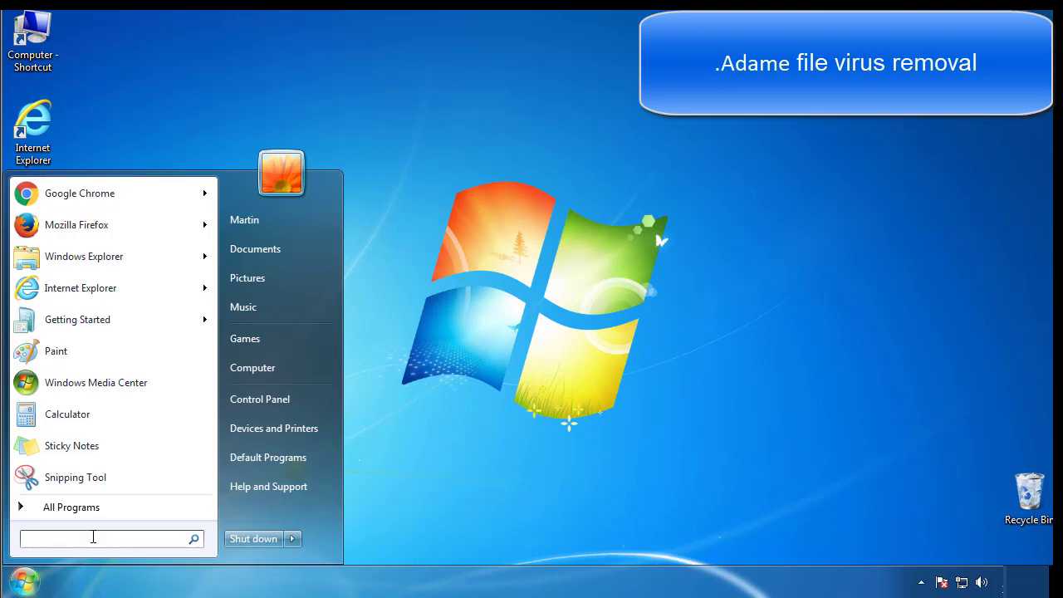
text(mscon)
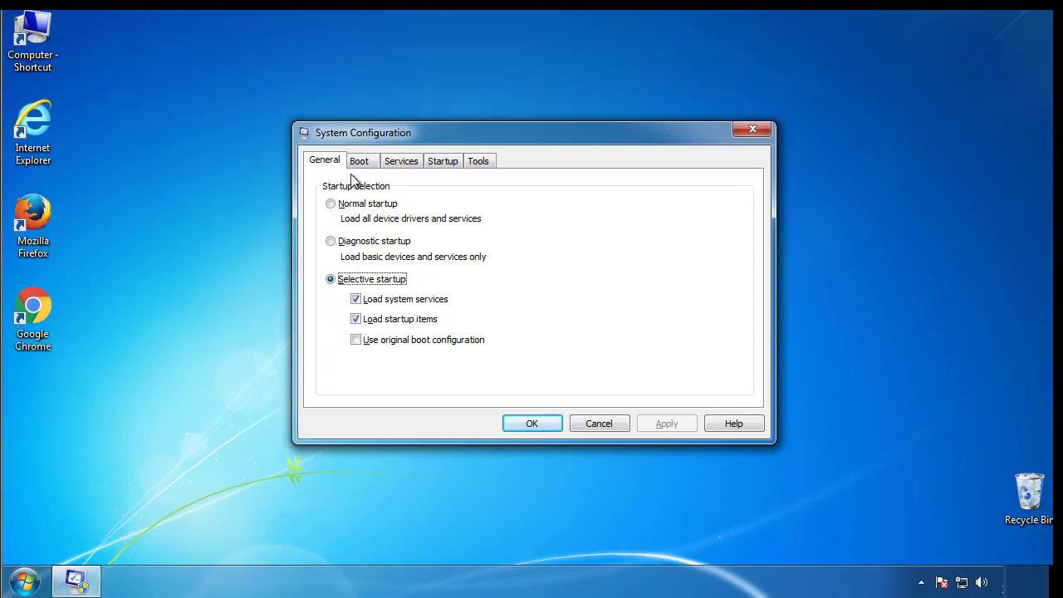
click(358, 159)
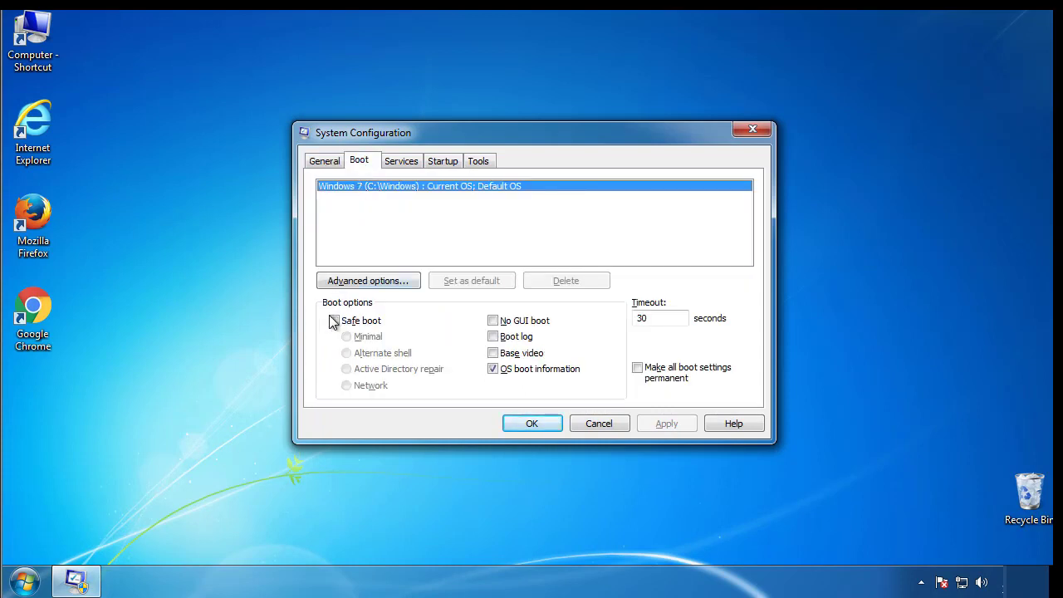
click(334, 321)
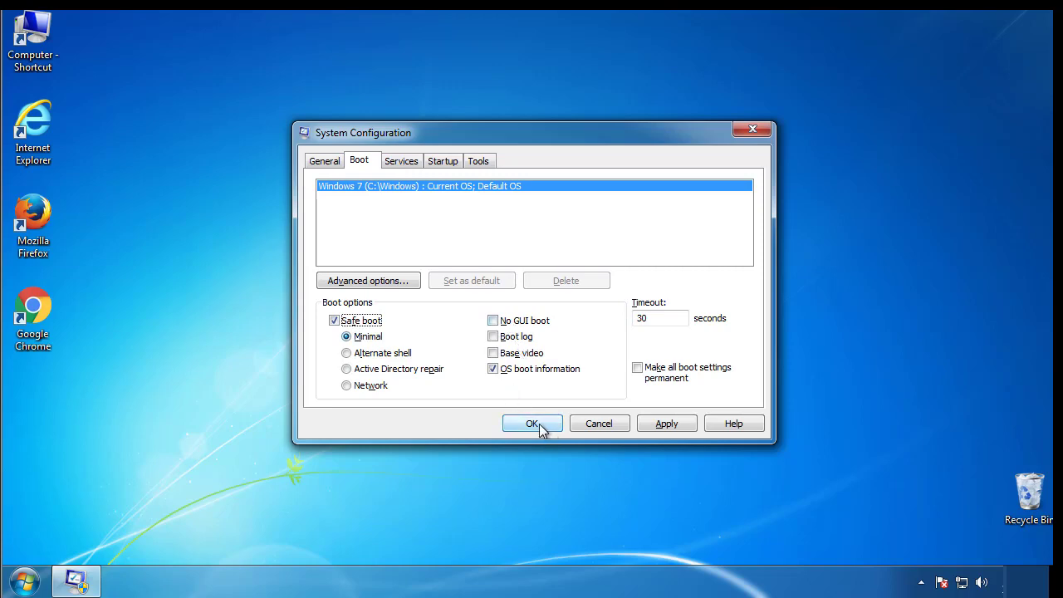
click(532, 423)
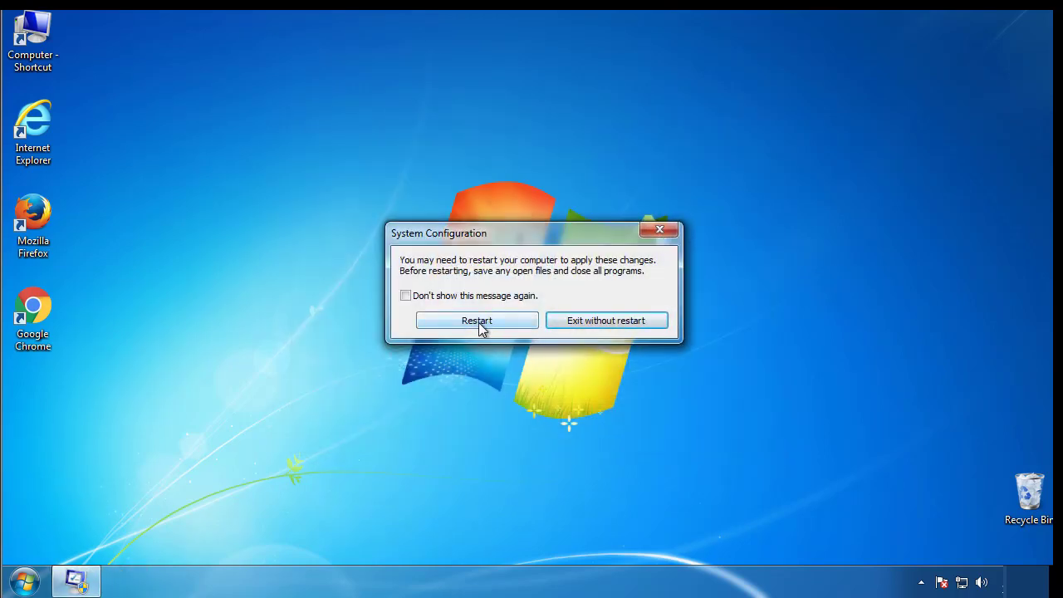
click(475, 321)
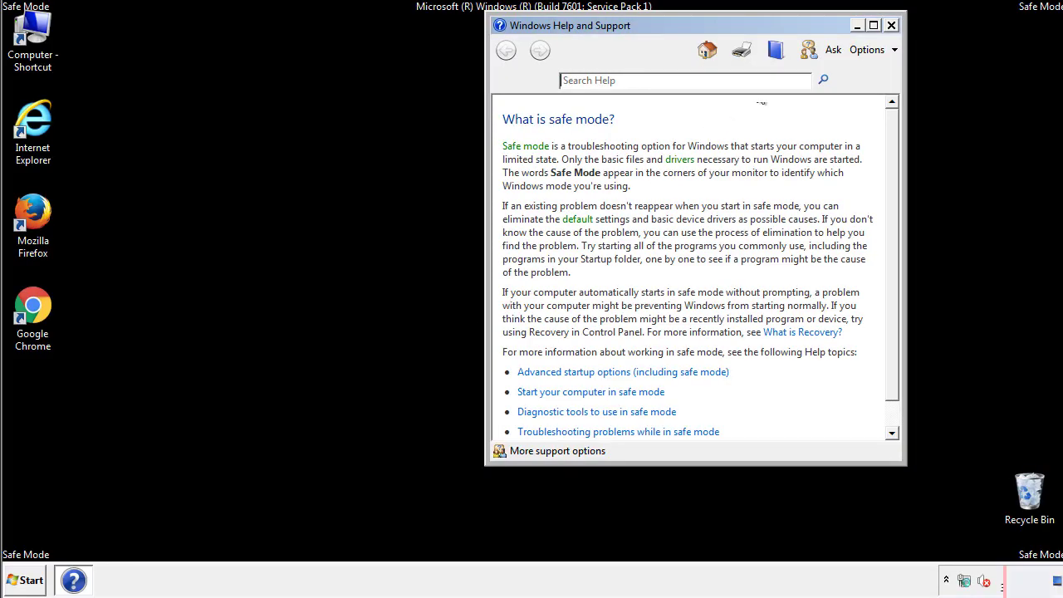
Step: Dismiss the Safe Mode help window and set Folder Options to show hidden files, folders and drives
click(890, 25)
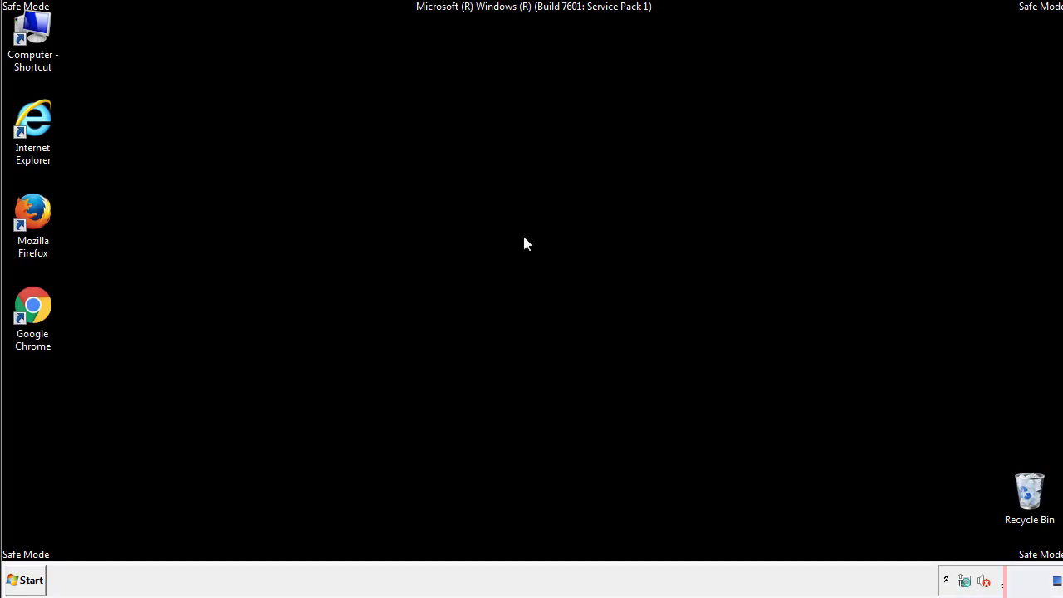
click(25, 580)
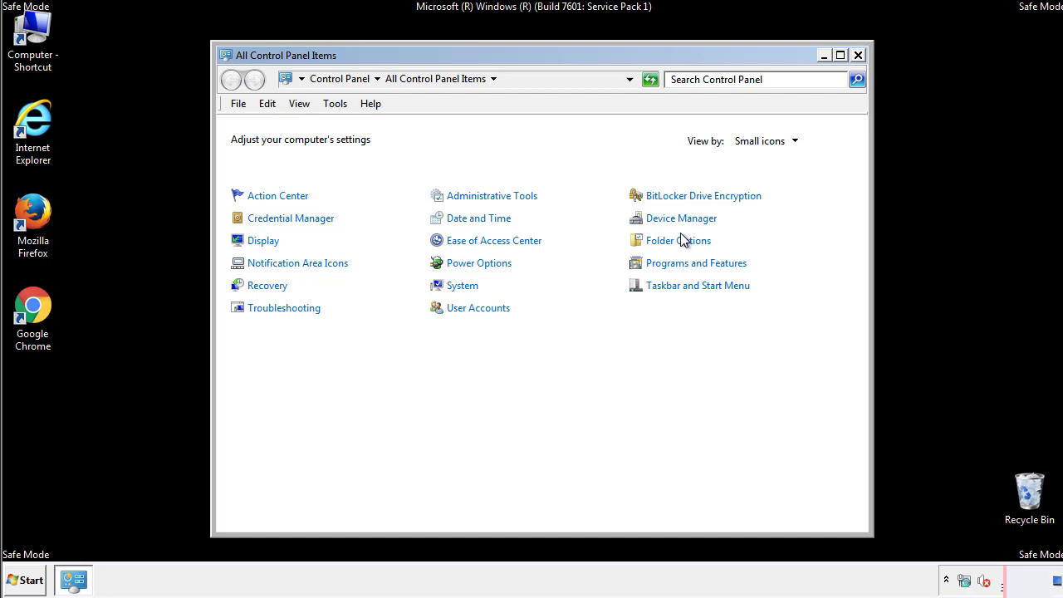
click(678, 240)
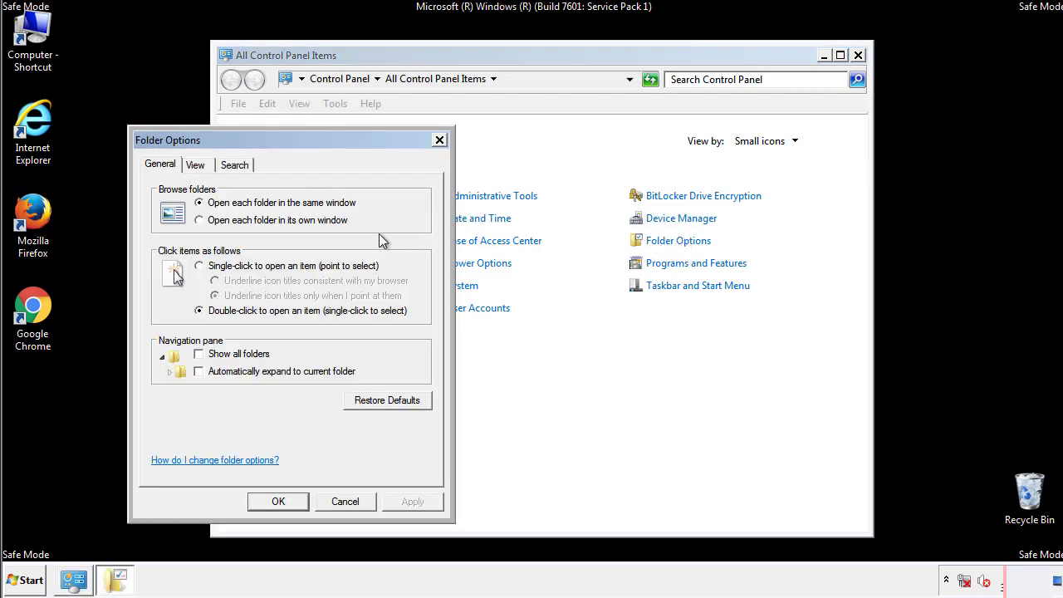
click(196, 164)
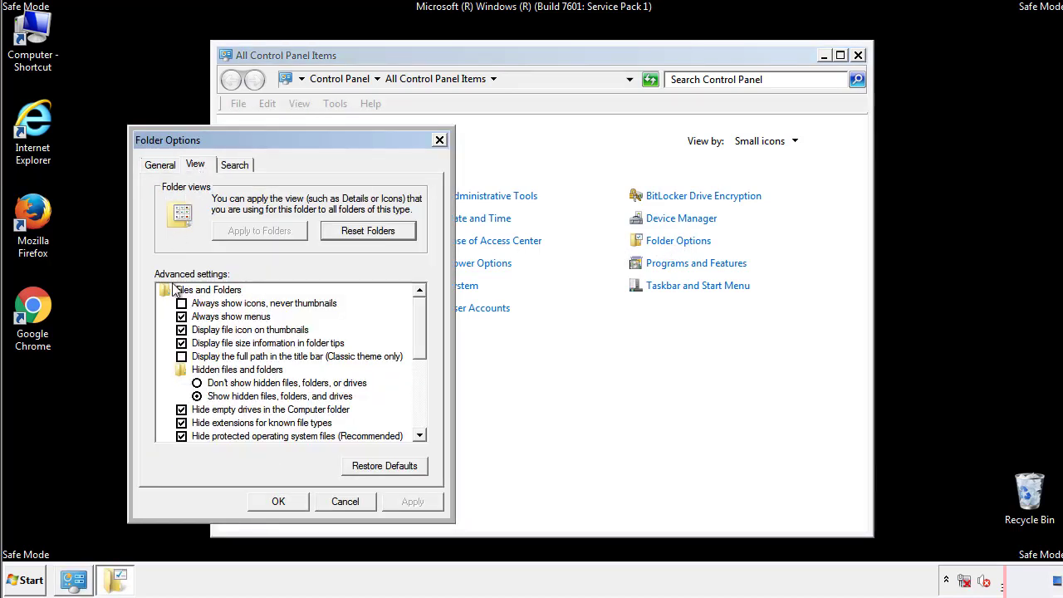
click(196, 395)
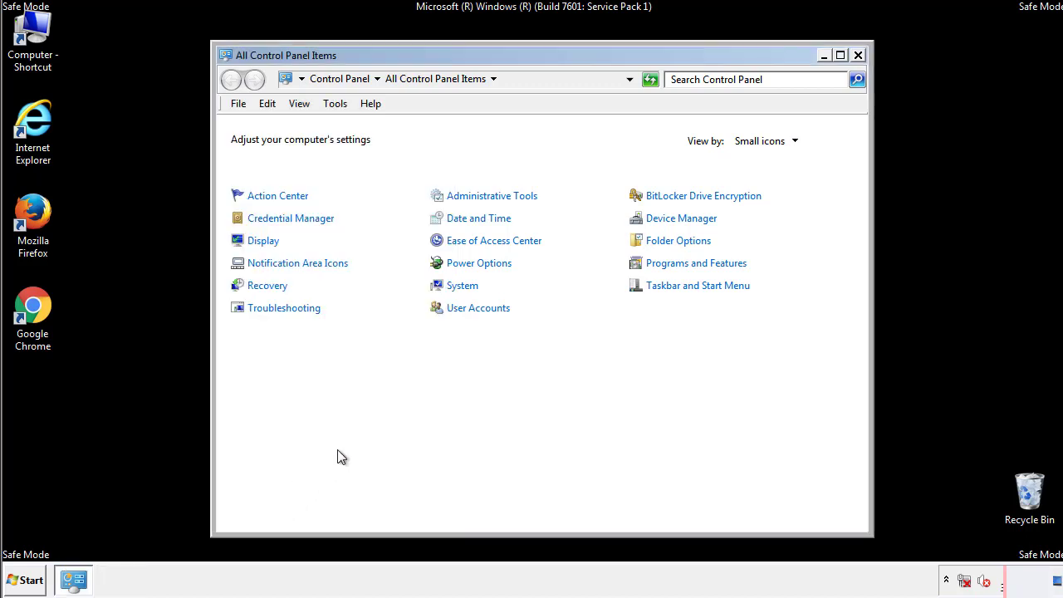
Step: Browse from Computer into C:\Windows\System32\drivers\etc
click(857, 55)
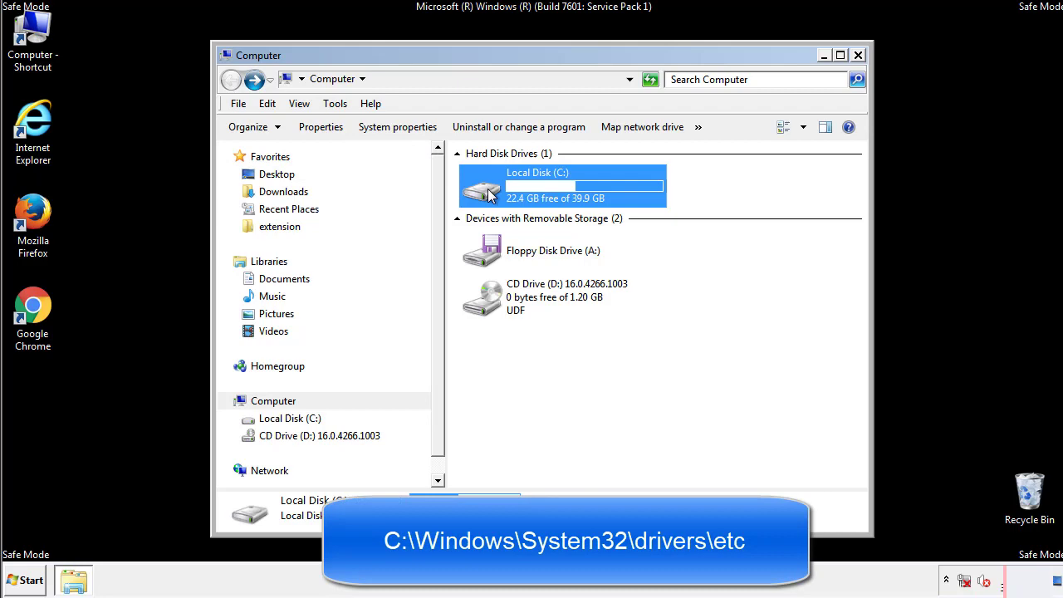
double_click(538, 186)
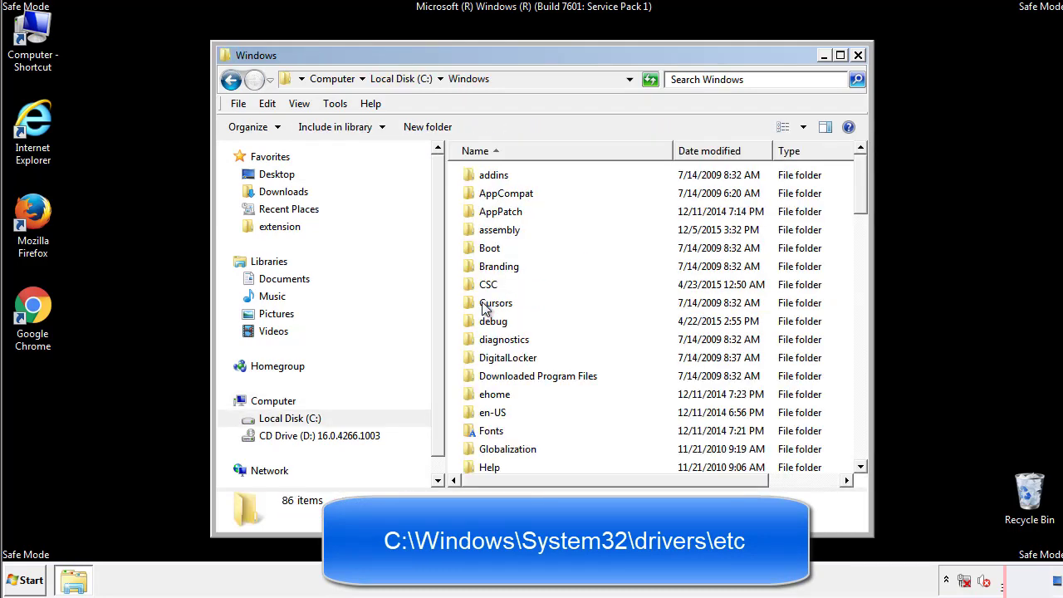
scroll(down, 3)
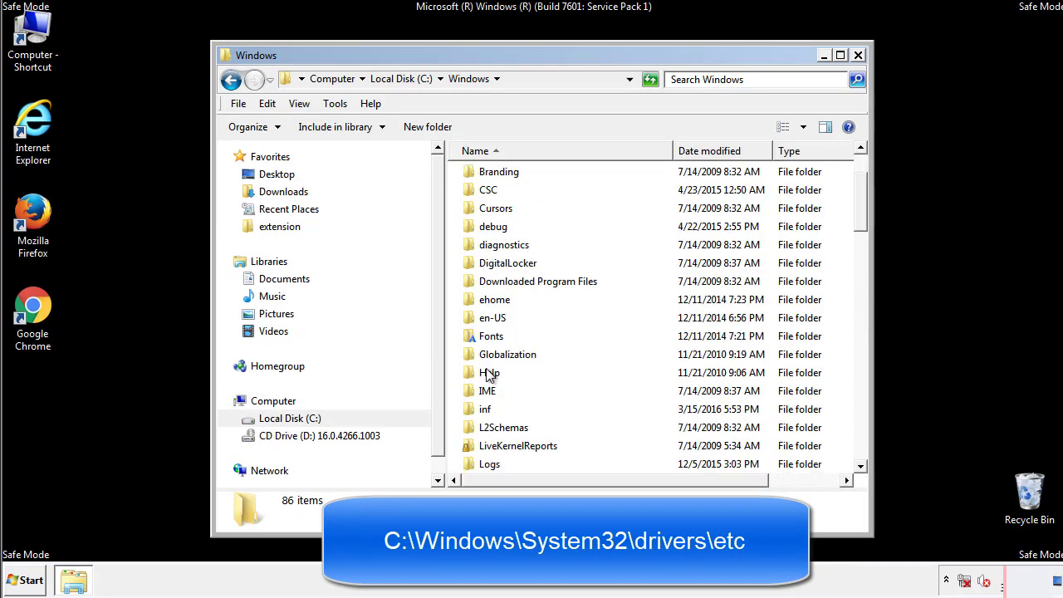
scroll(down, 3)
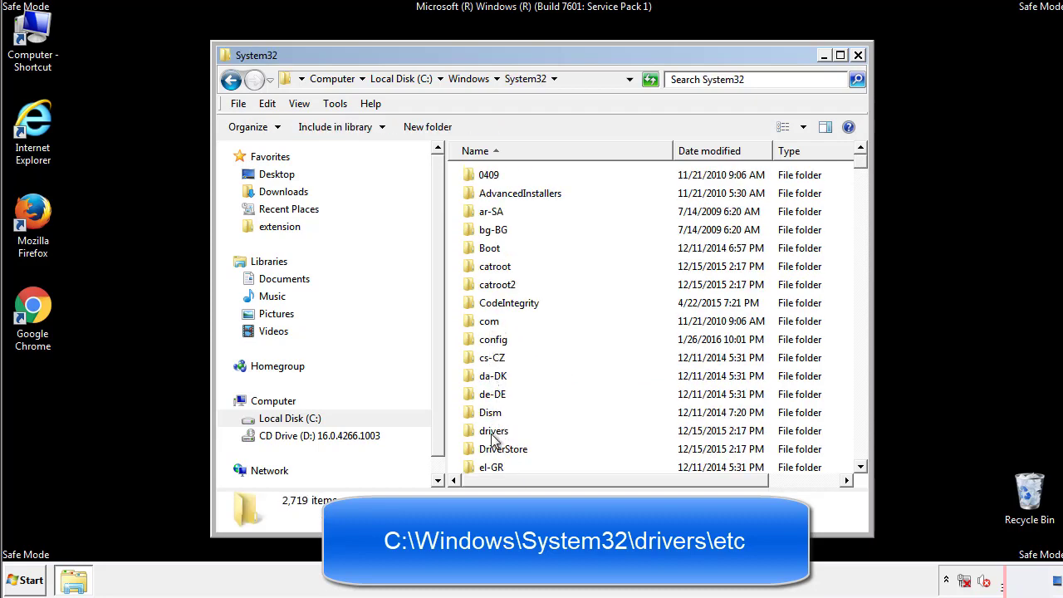
double_click(495, 430)
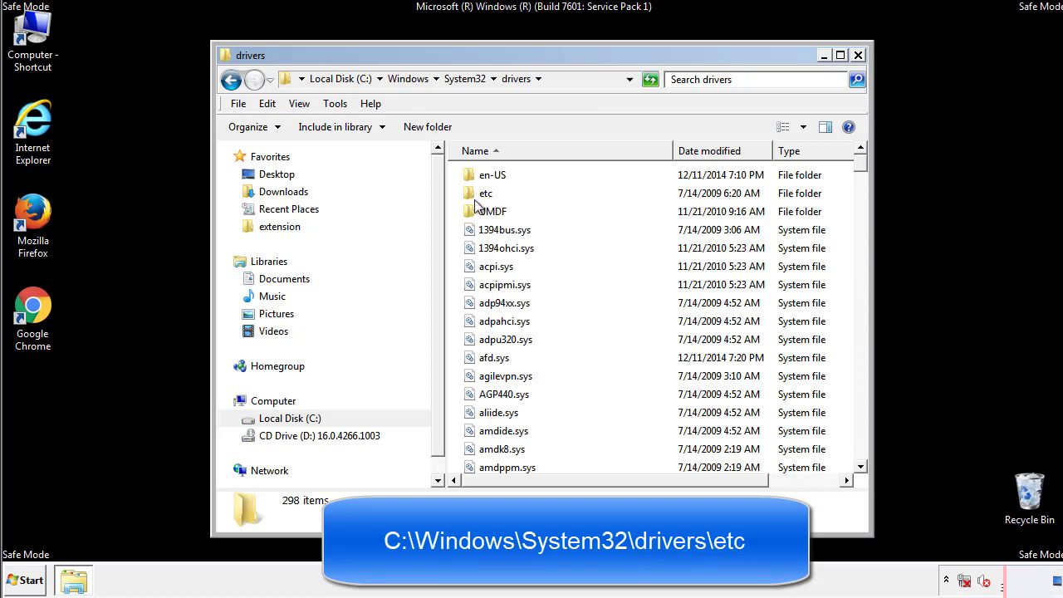
double_click(485, 193)
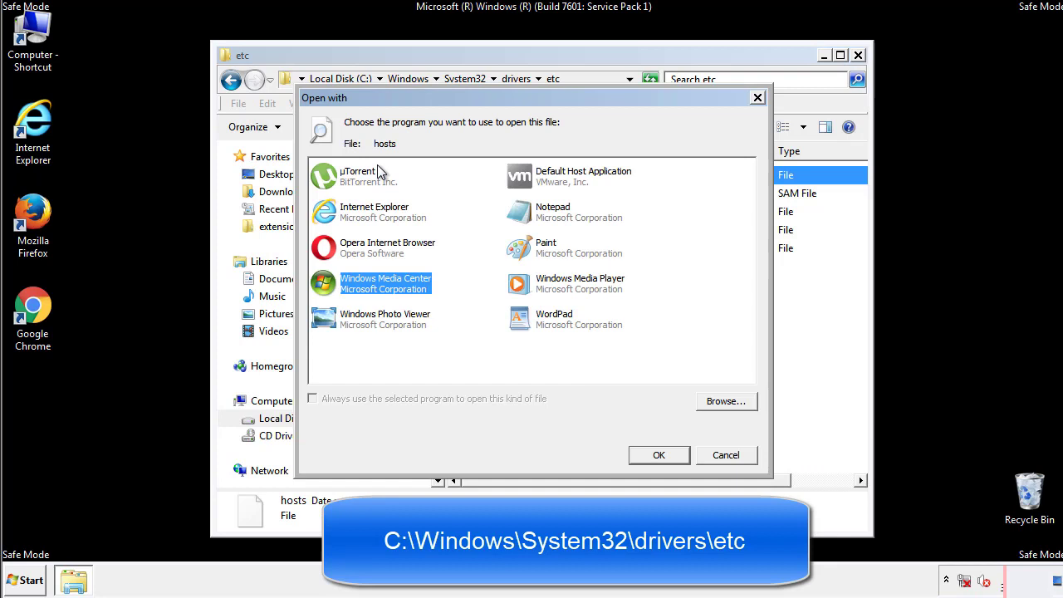
mouse_move(538, 218)
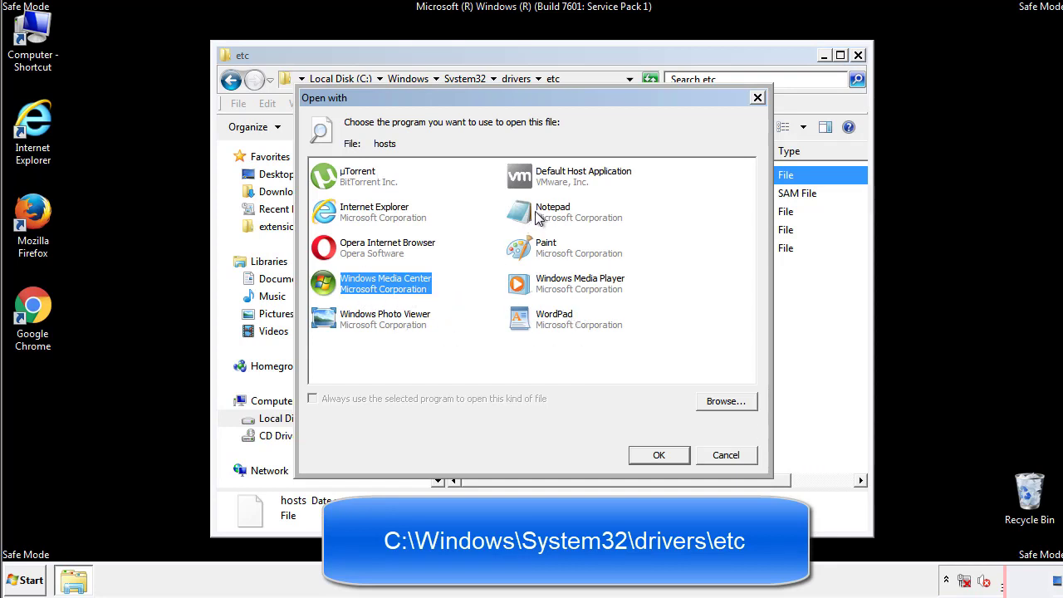
Step: Edit hosts in Notepad, deleting the four suspicious entries at the end, and close it
click(658, 456)
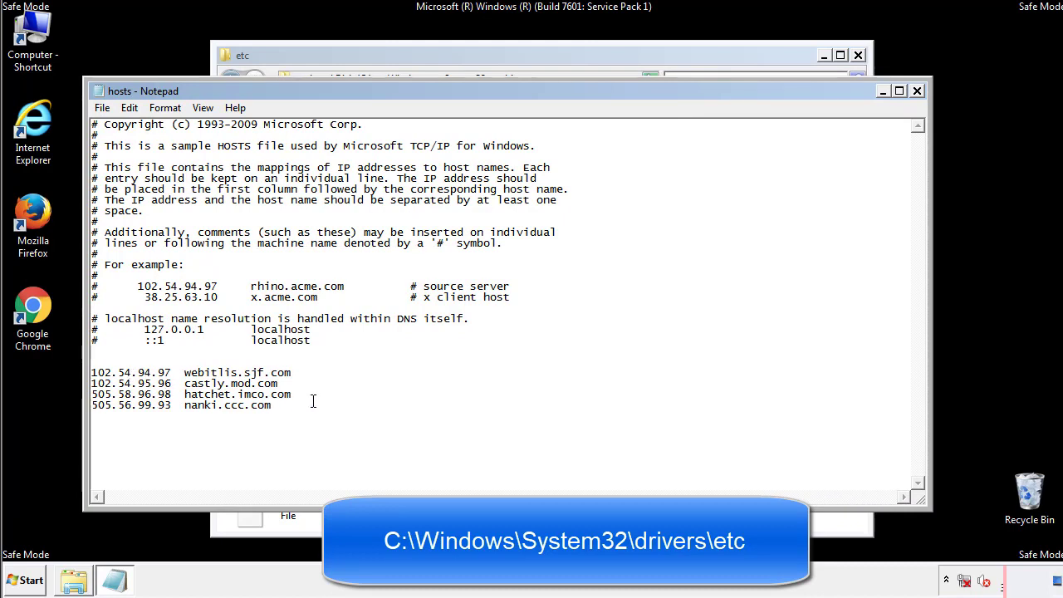
drag(93, 372, 291, 407)
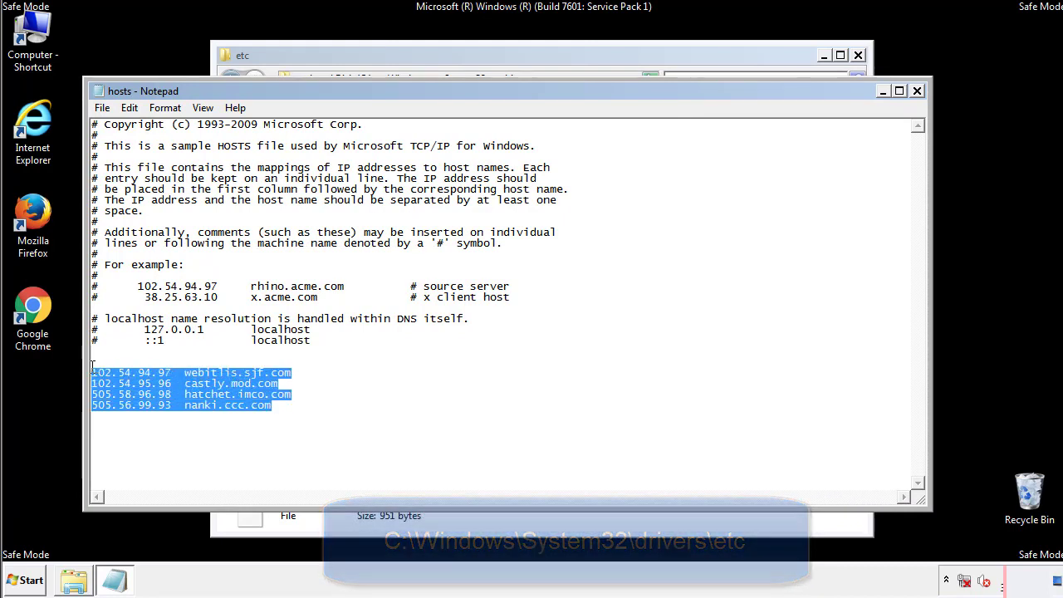
key(Delete)
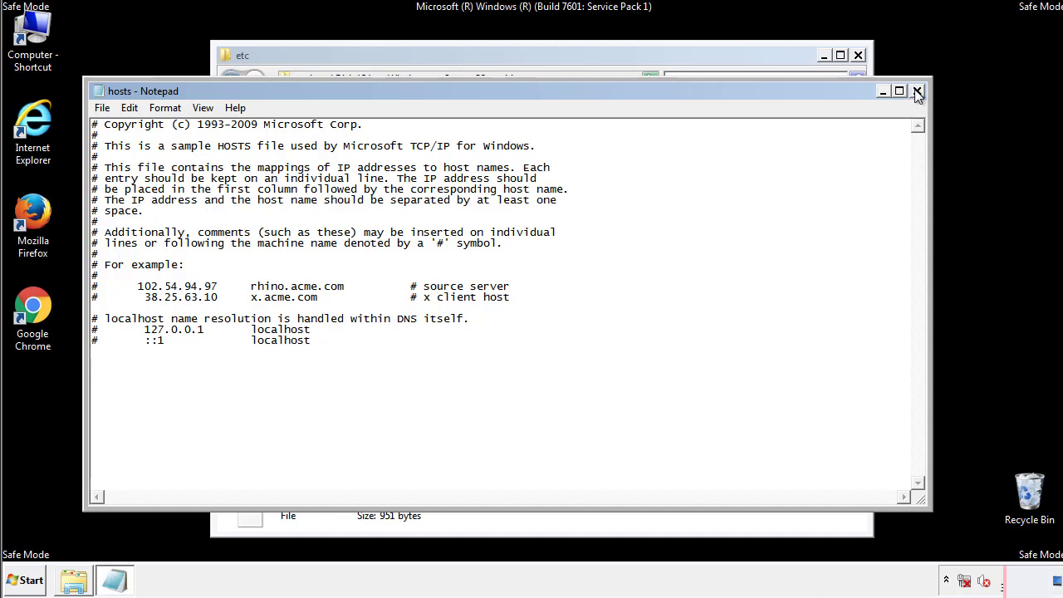
click(917, 90)
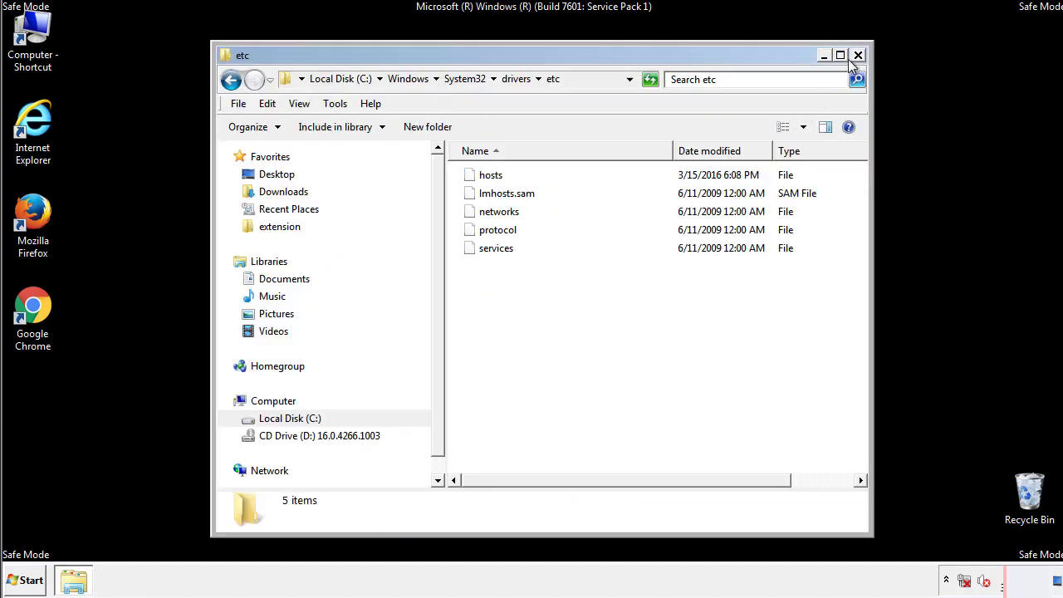
Step: Close the etc window and explore the Startup folder from Start > All Programs
click(858, 54)
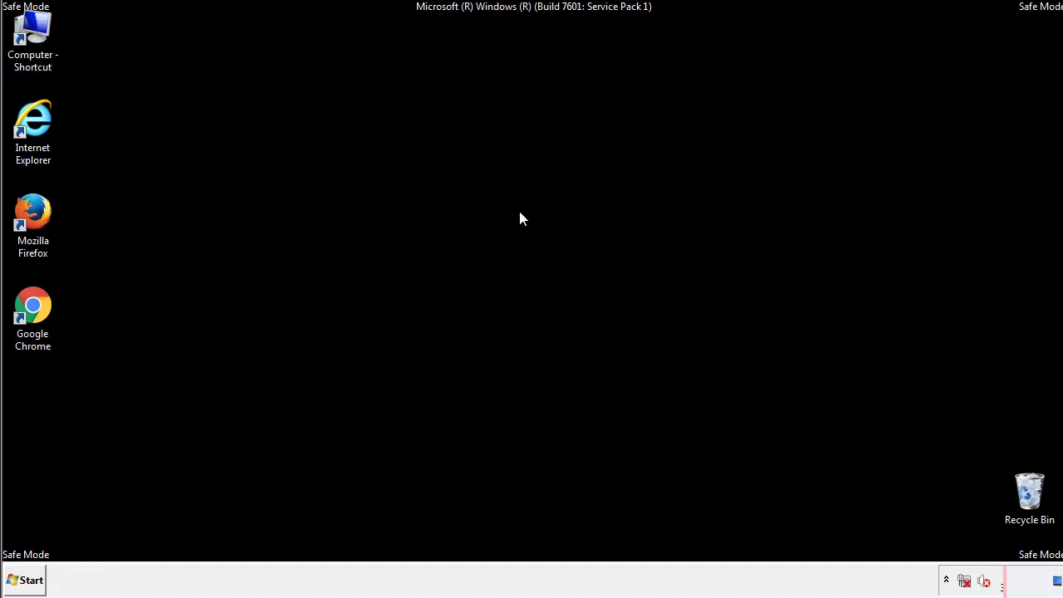
click(23, 580)
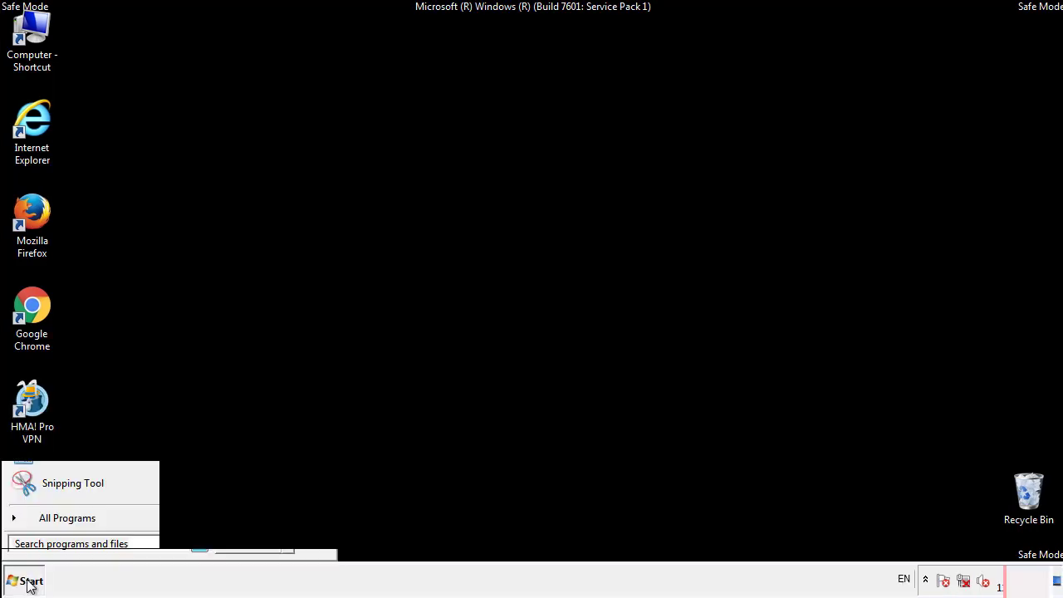
click(67, 518)
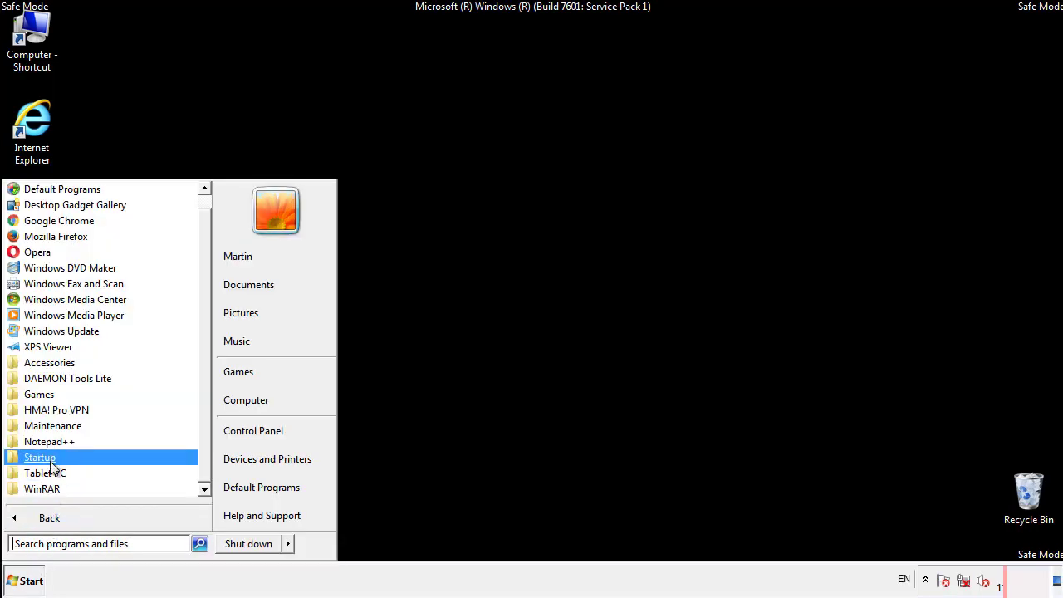
right_click(40, 457)
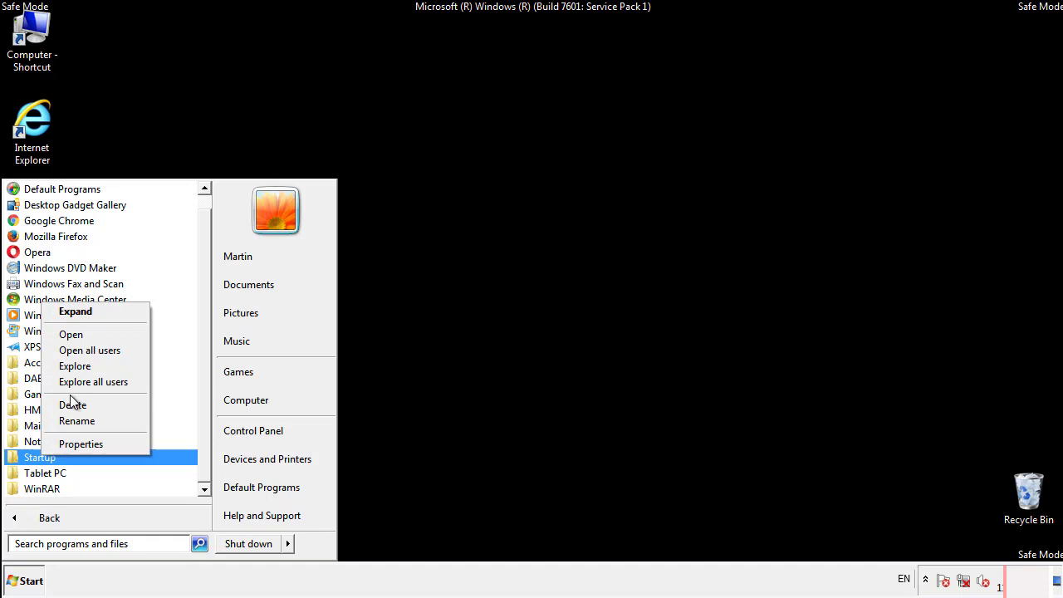
click(70, 334)
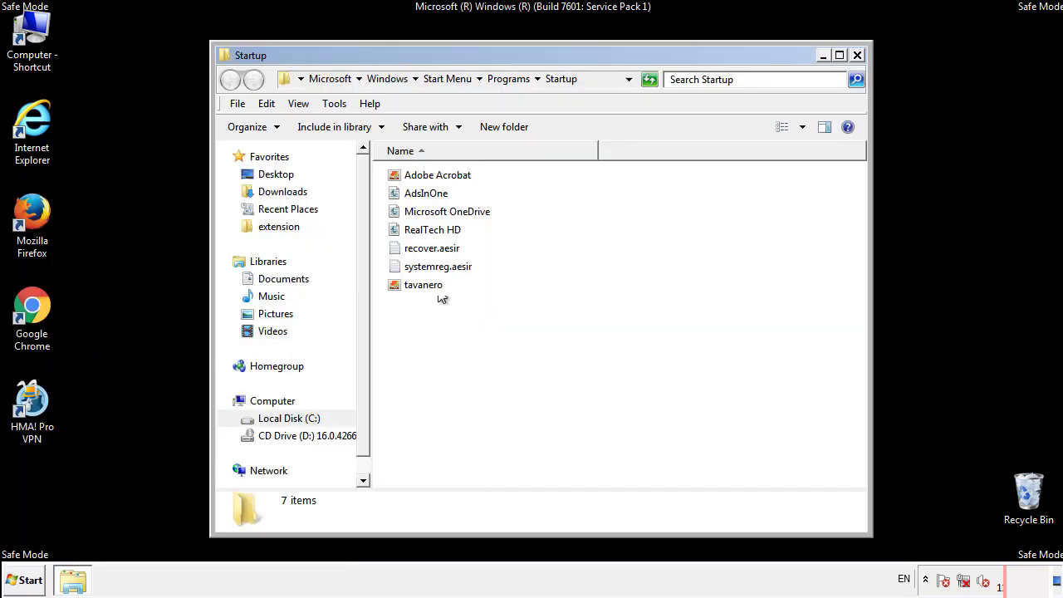
Step: Delete the AddInOne, recover.aesir, systemreg.aesir and tavanero startup items to the Recycle Bin and close the folder
click(426, 193)
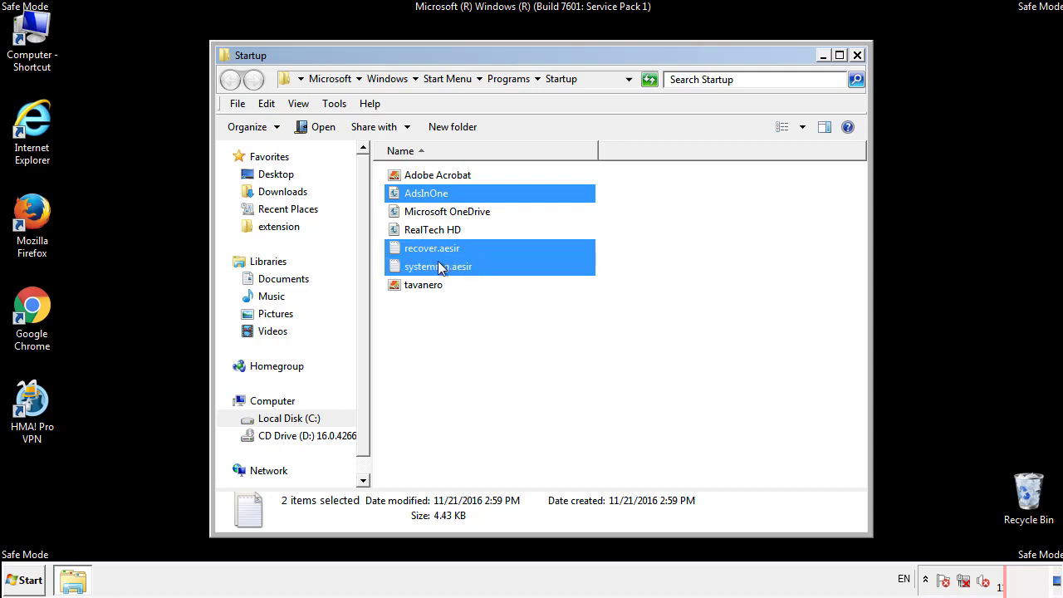
right_click(424, 284)
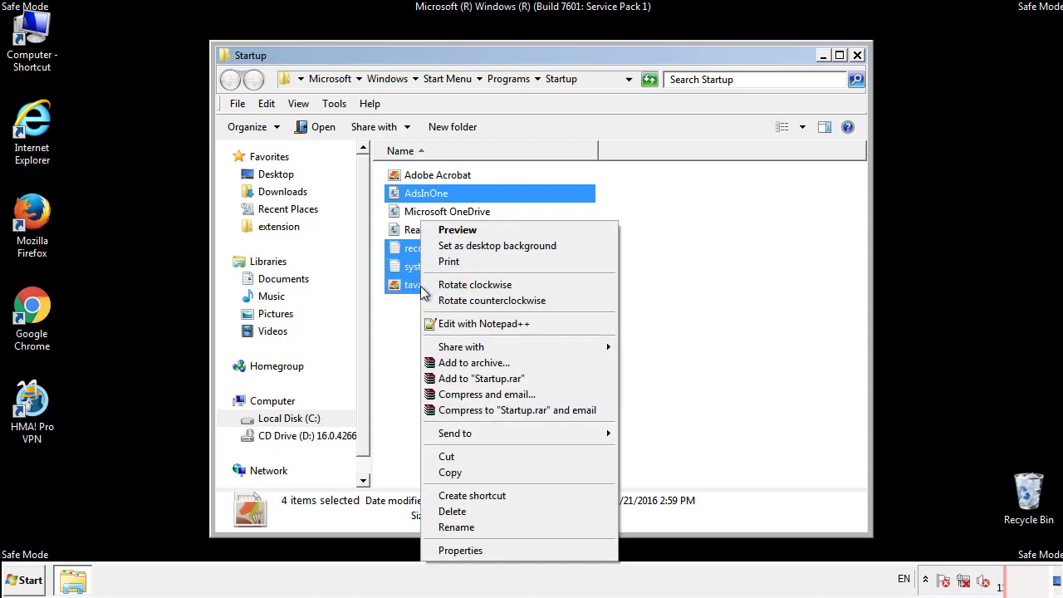
click(452, 511)
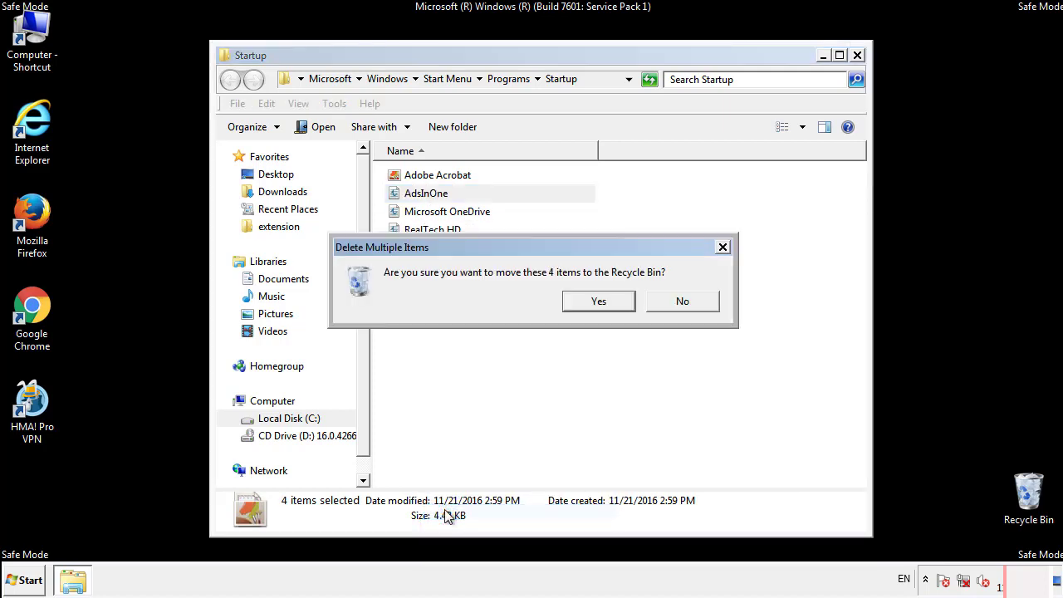
click(598, 300)
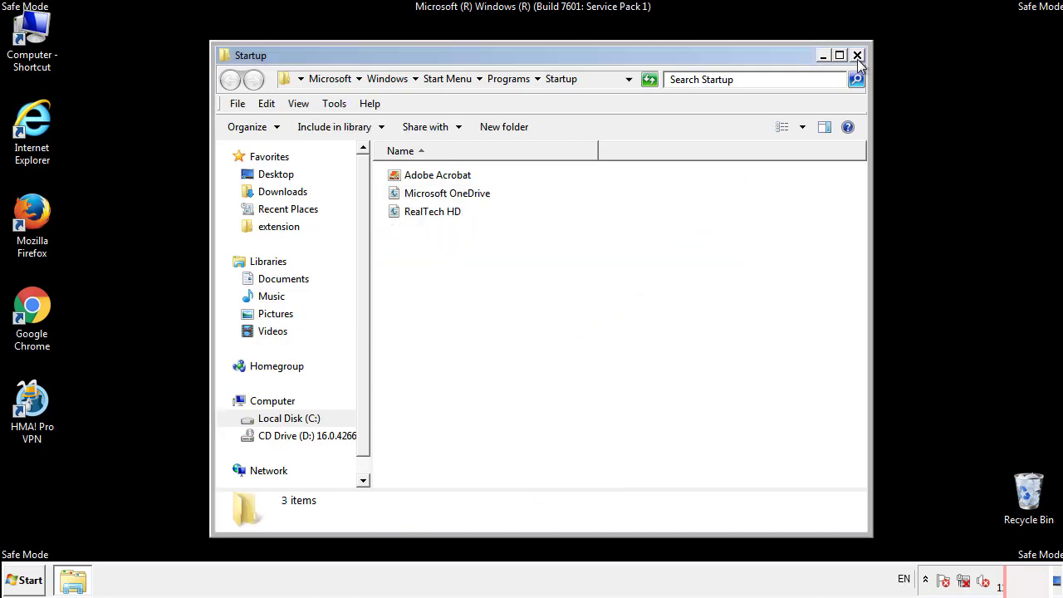
click(857, 56)
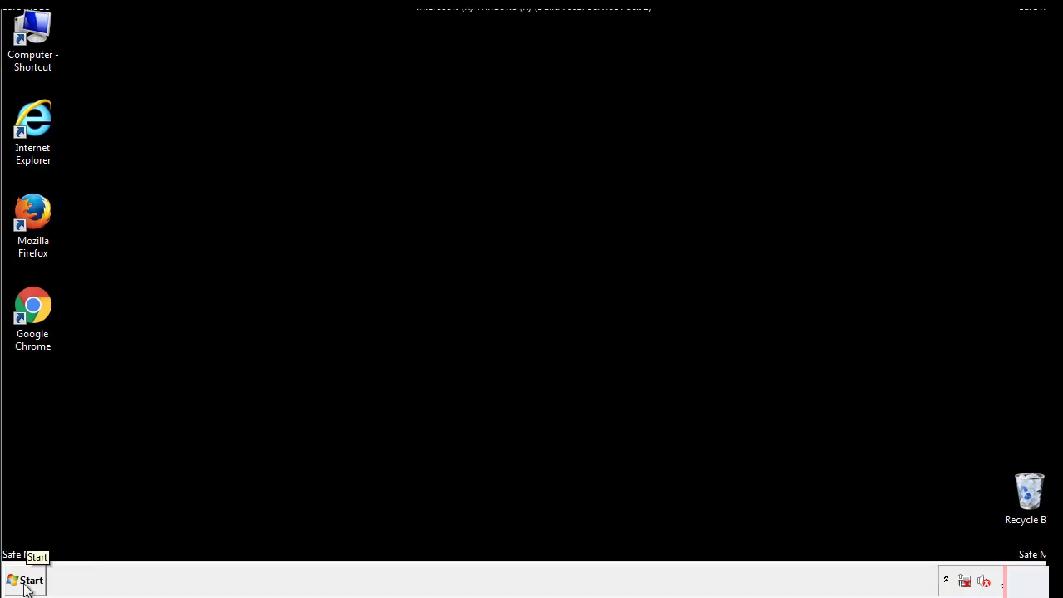
Step: Launch regedit and navigate to HKLM\SOFTWARE\Microsoft\Windows\CurrentVersion\Run
click(25, 580)
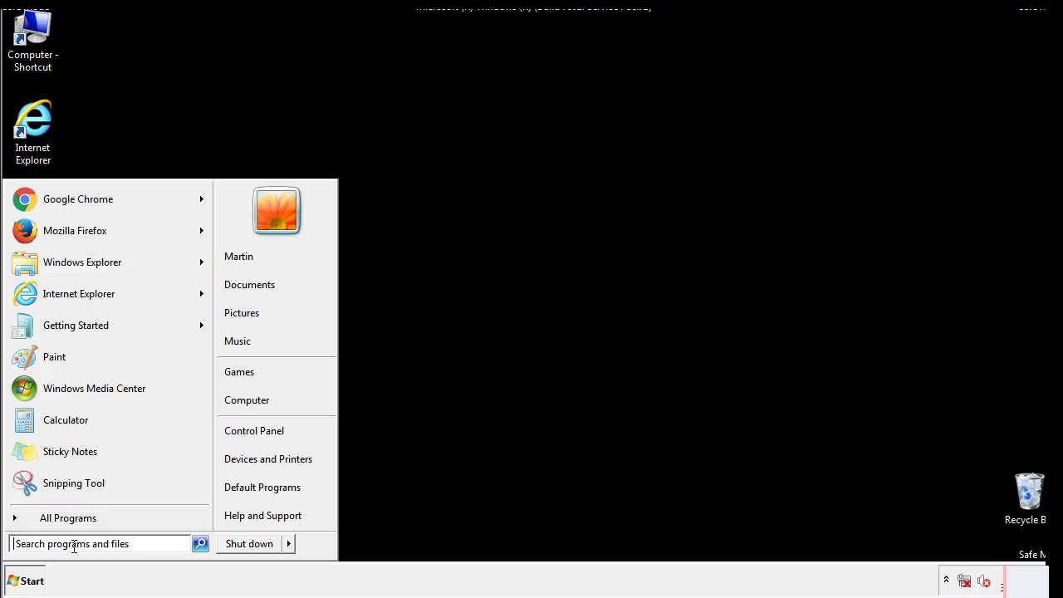
text(reged)
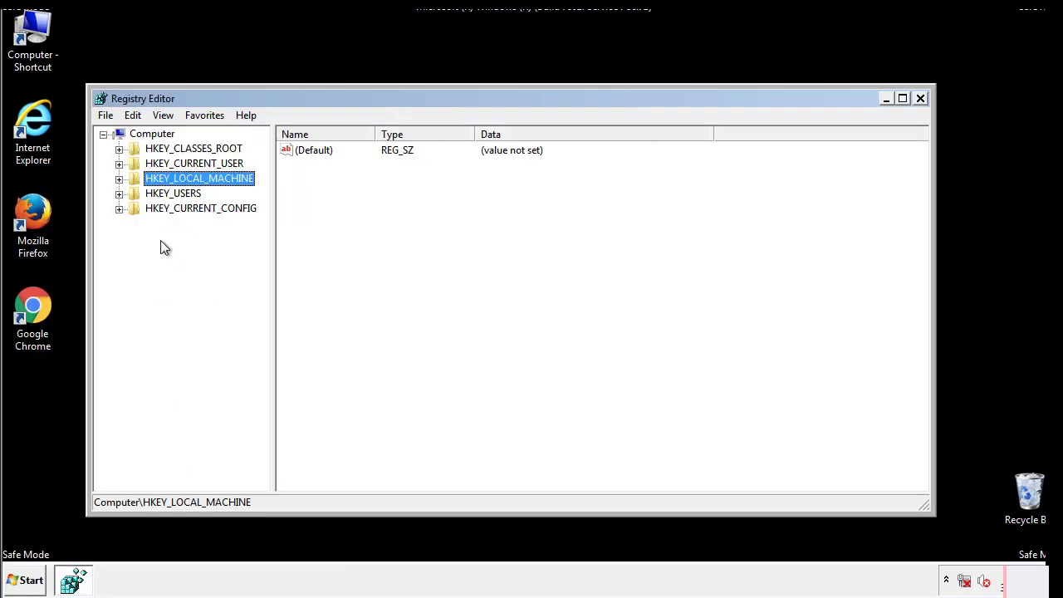
click(119, 178)
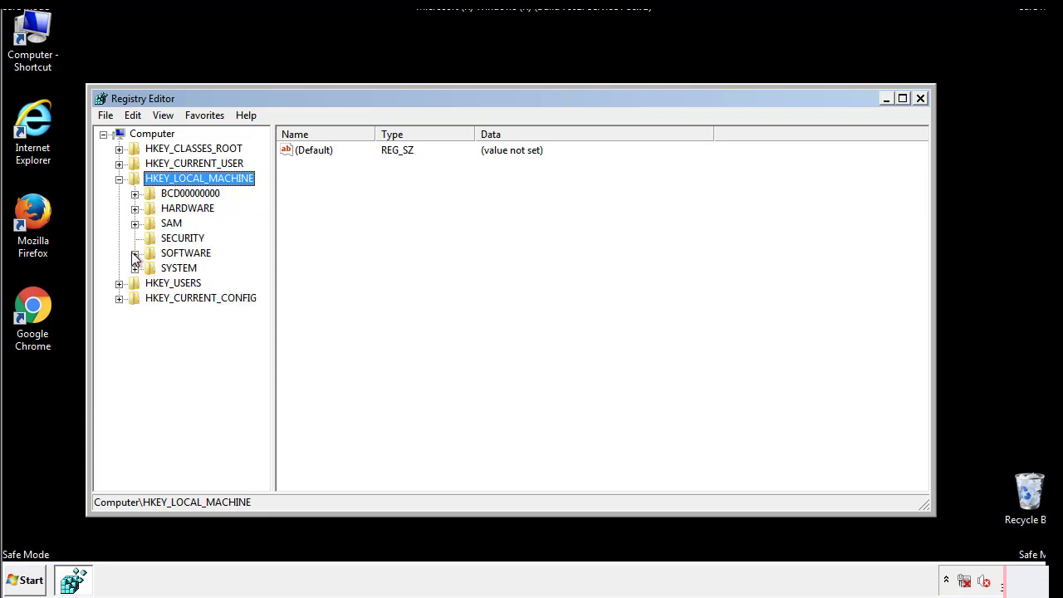
click(136, 253)
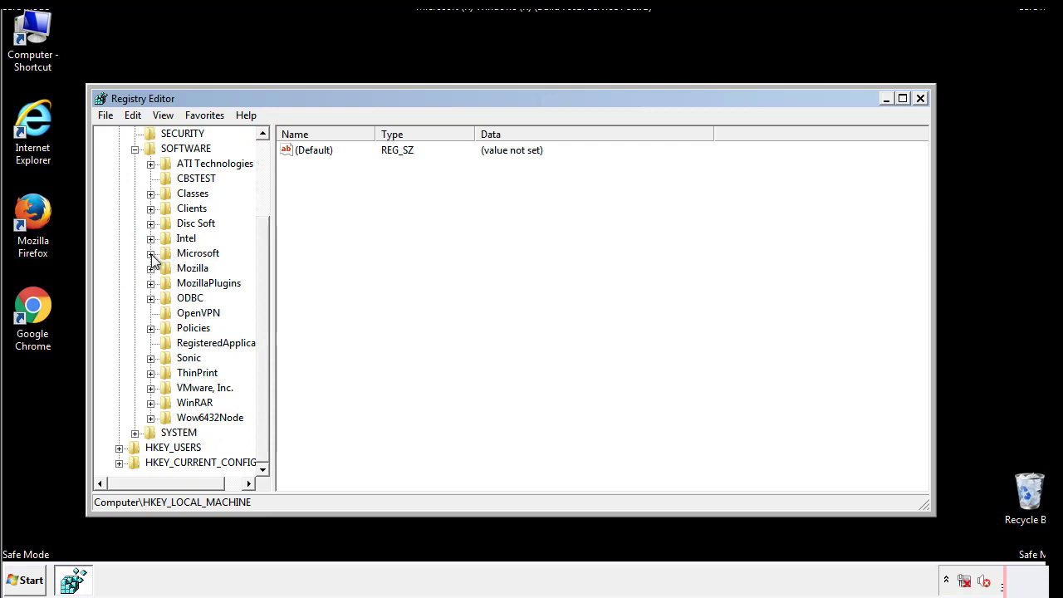
click(151, 253)
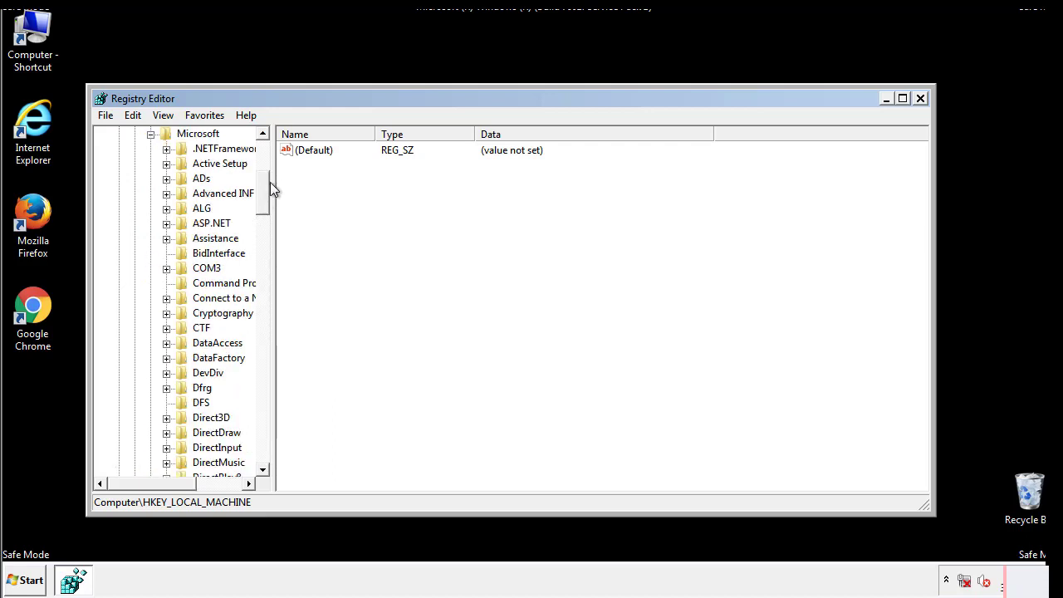
scroll(down, 3)
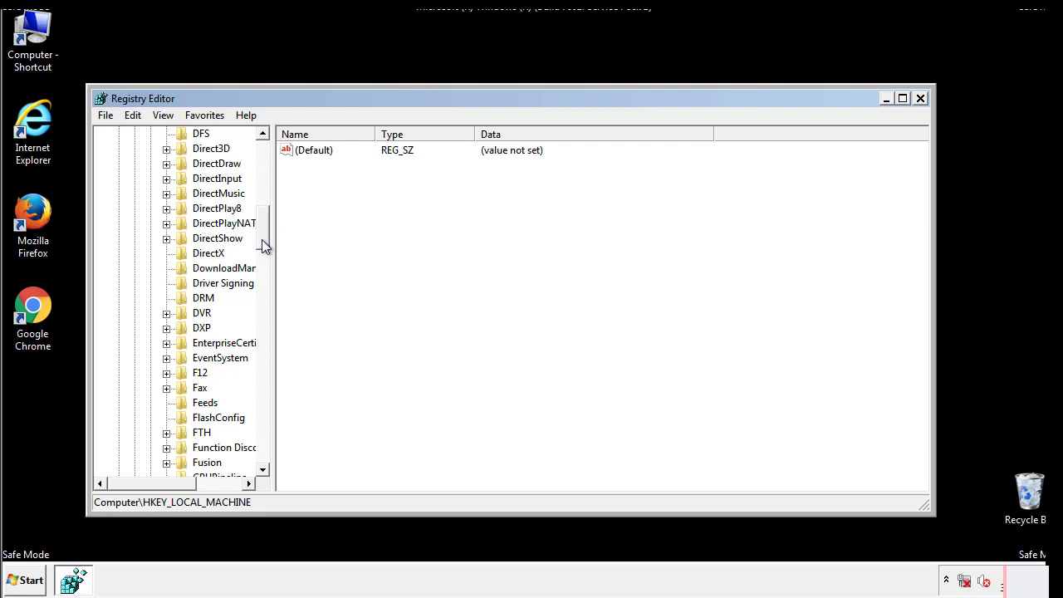
scroll(down, 3)
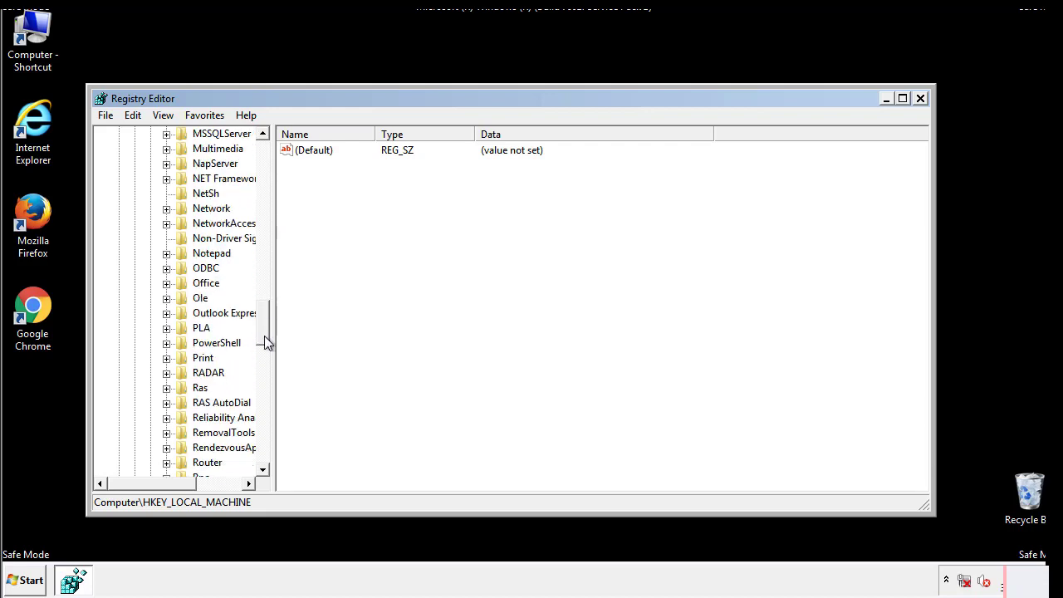
scroll(down, 3)
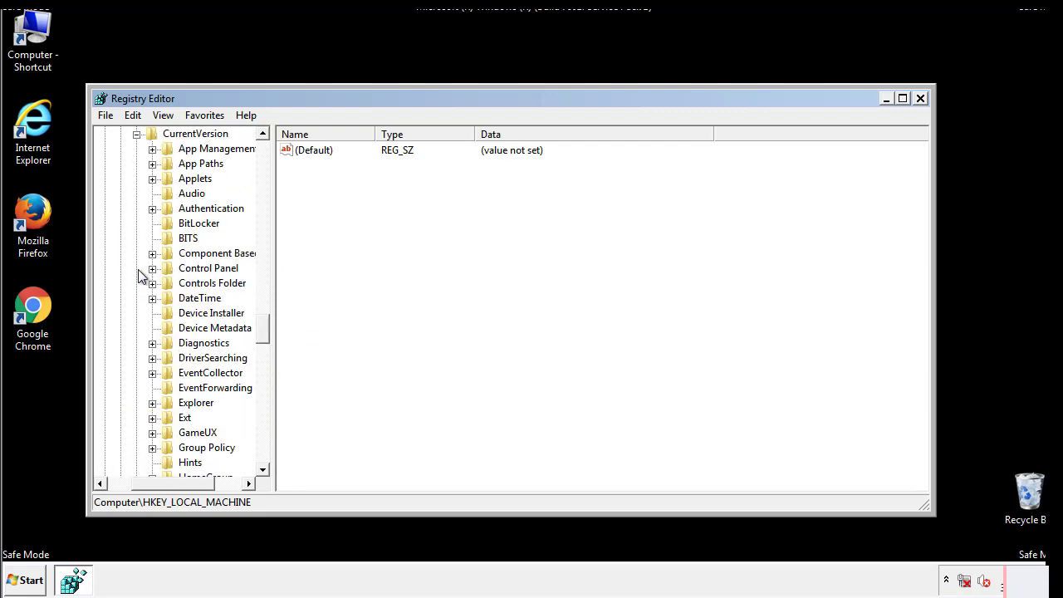
scroll(down, 3)
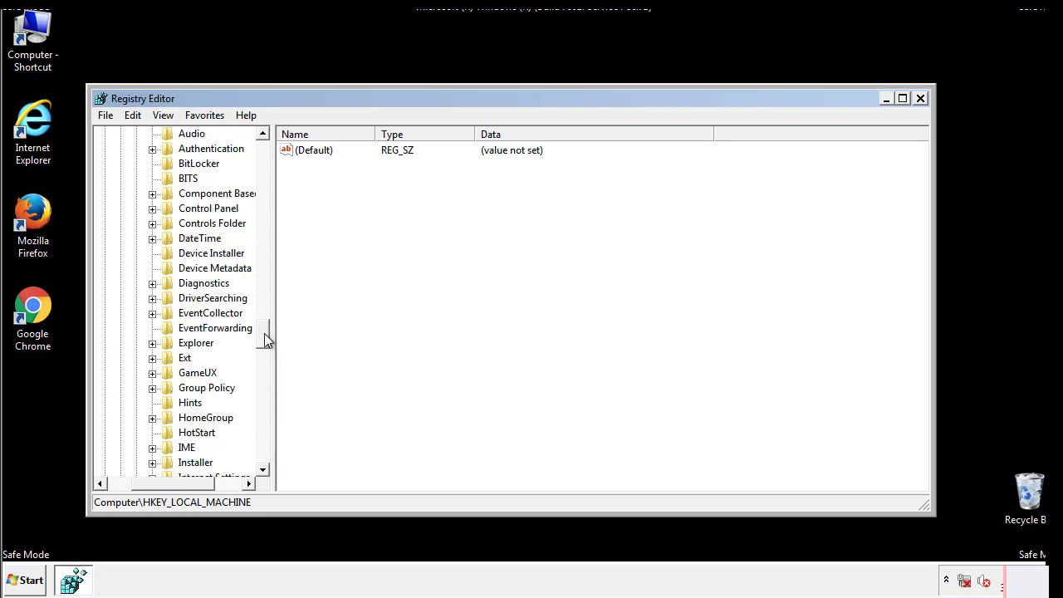
scroll(down, 3)
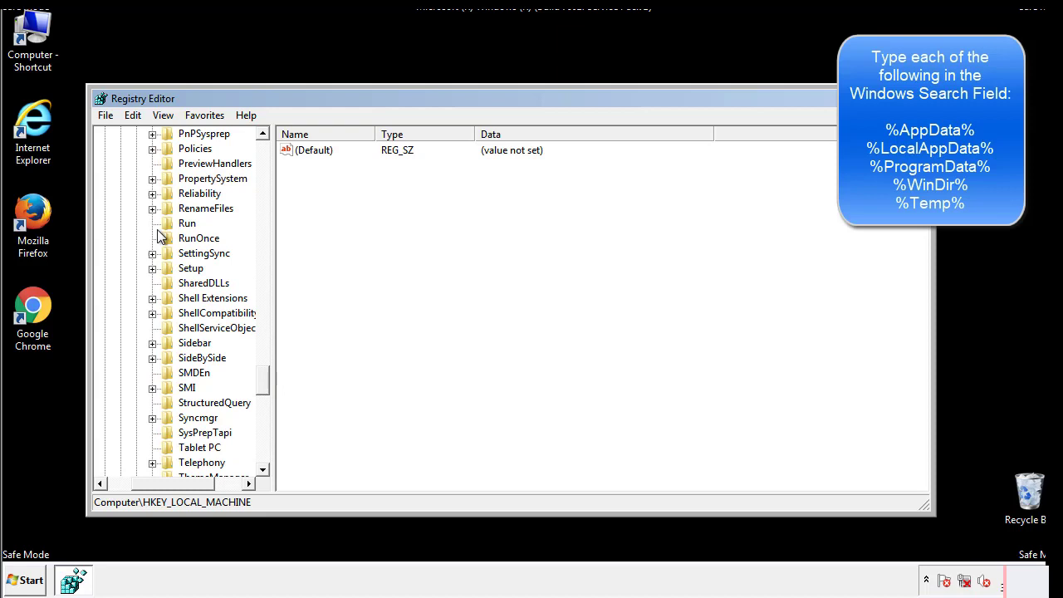
click(187, 222)
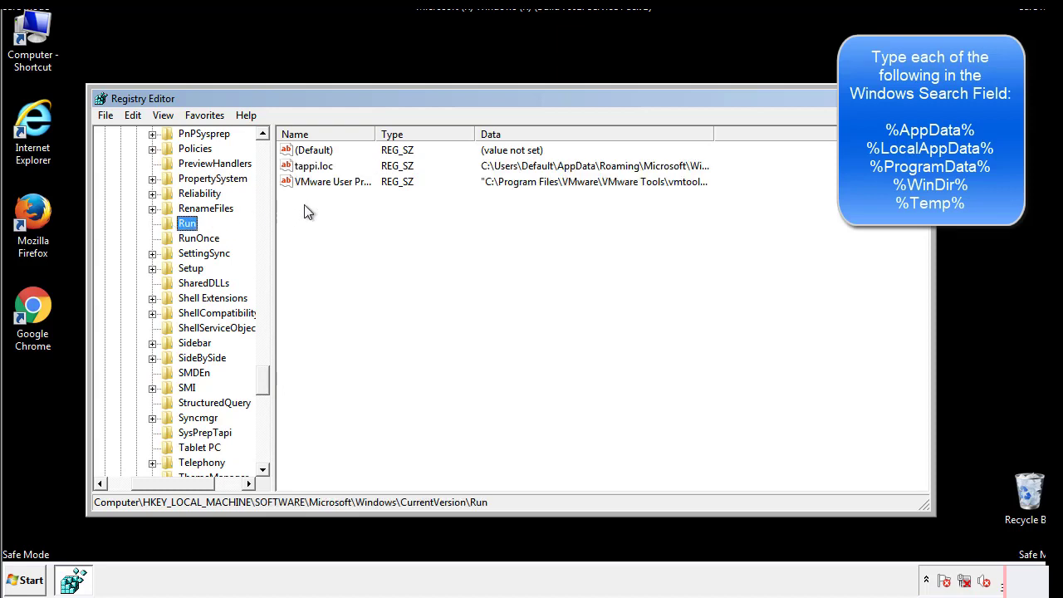
mouse_move(683, 183)
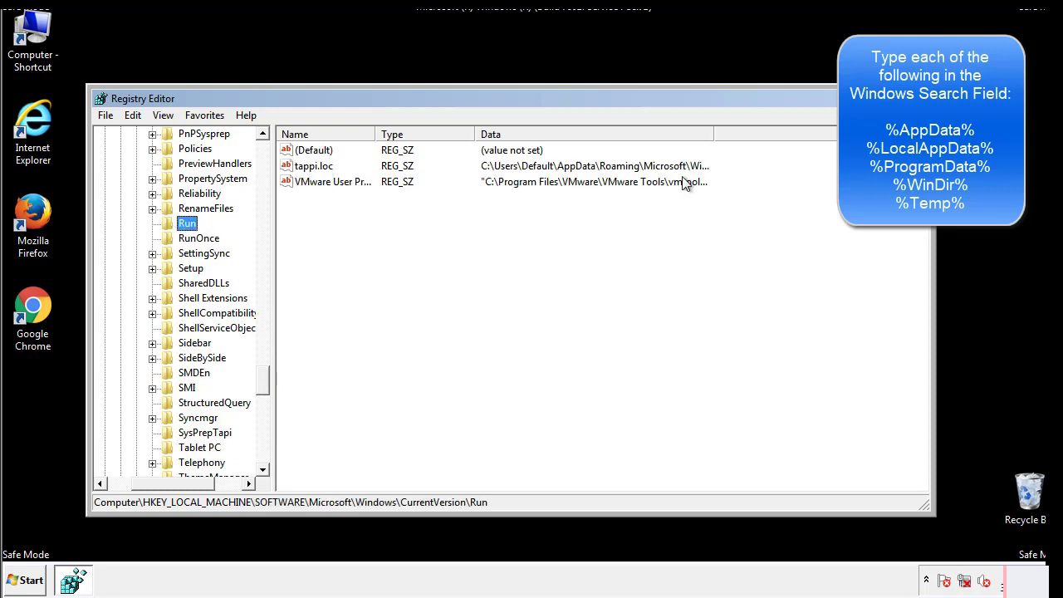
Step: Permanently delete the tappi.loc startup value from the HKLM Run key
click(314, 166)
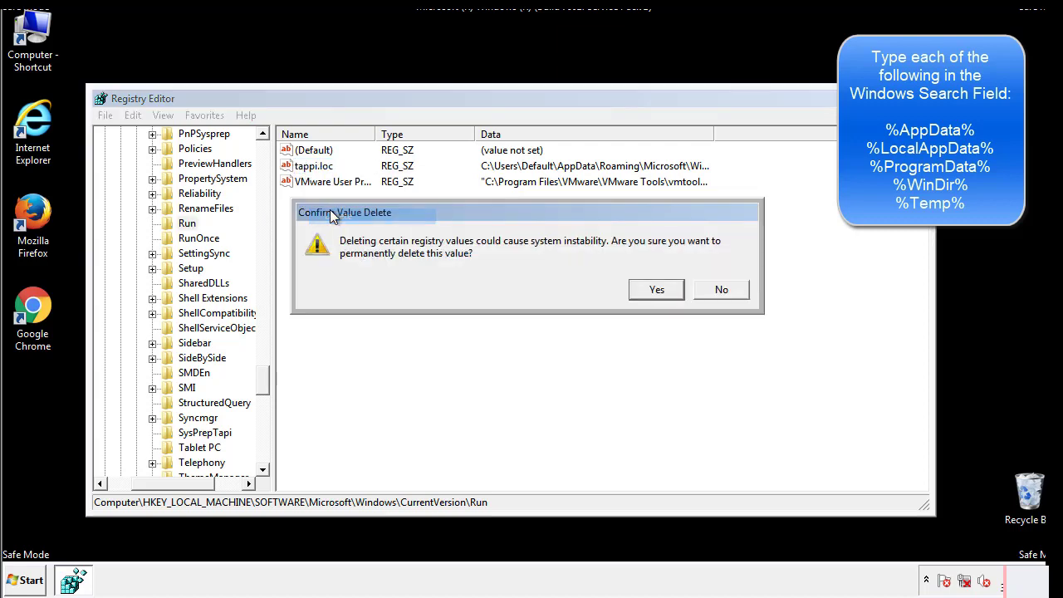
click(657, 289)
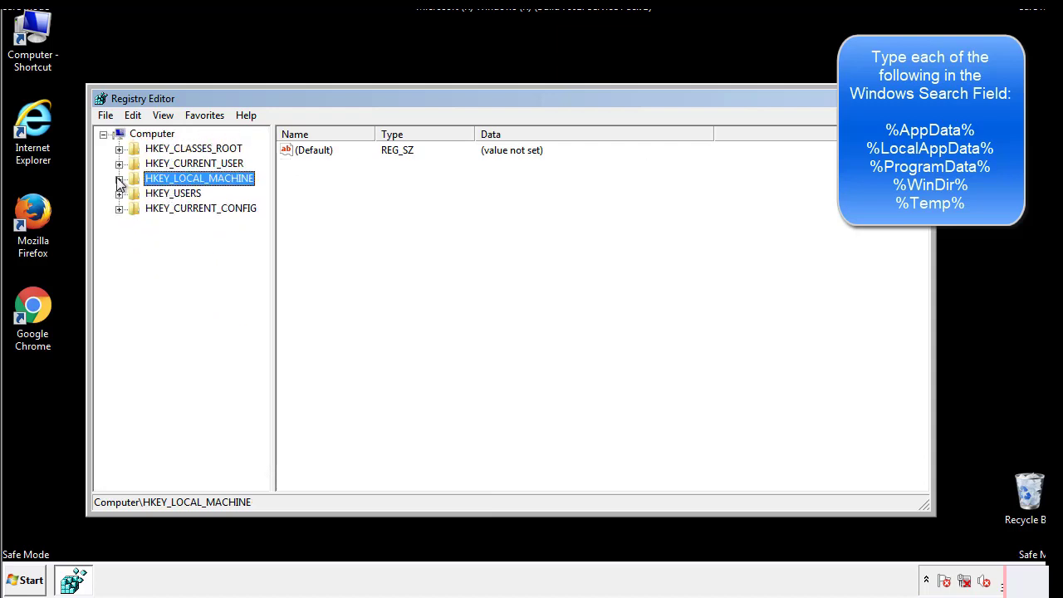
Step: Inspect HKEY_CURRENT_USER's CurrentVersion\Run key, which holds only a DAEMON Tools Lite value, then return to the Windows key
click(119, 163)
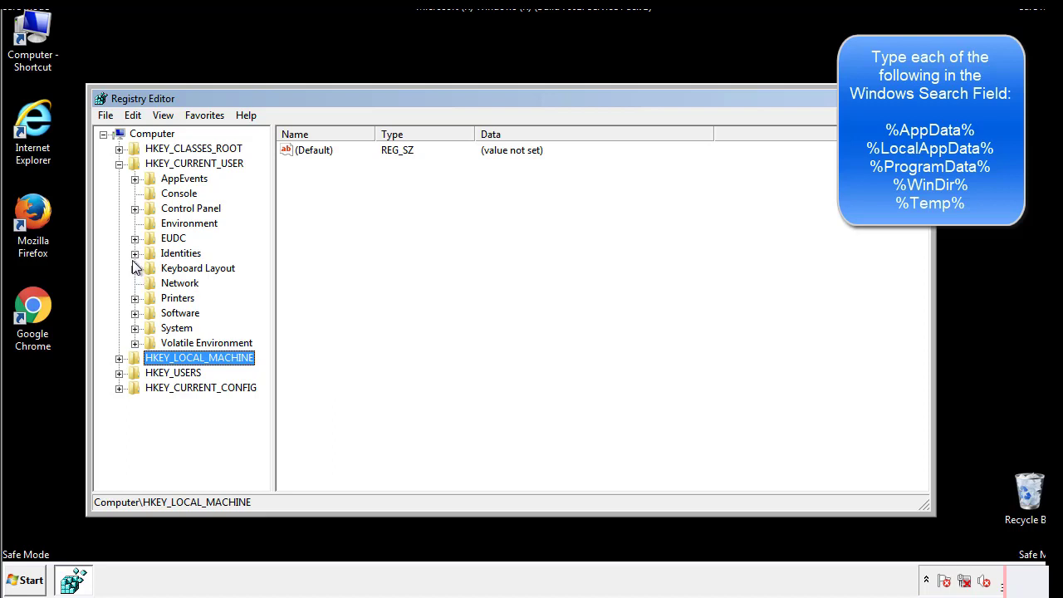
mouse_move(136, 274)
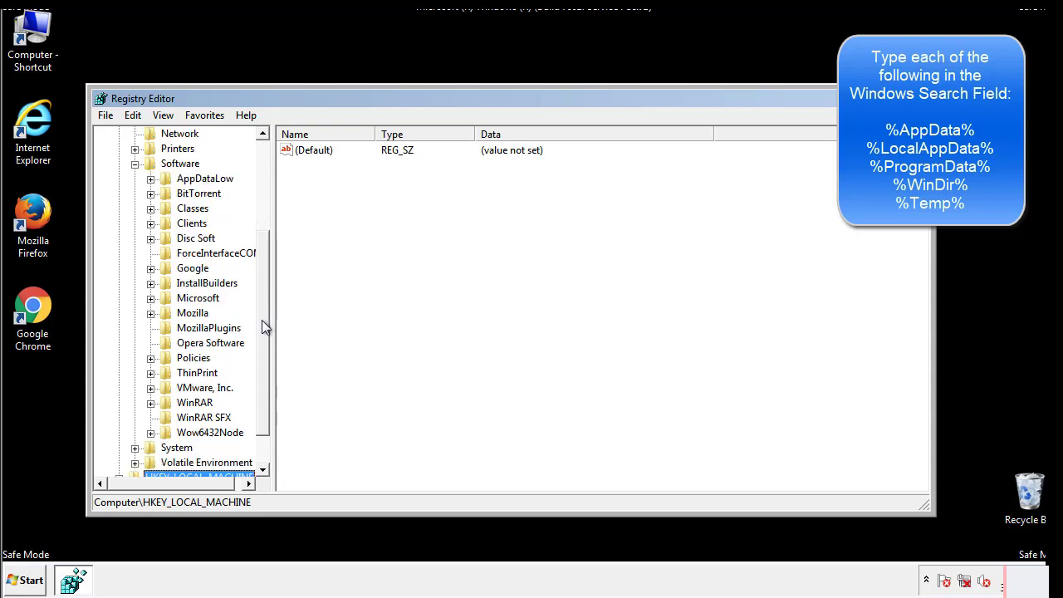
mouse_move(169, 335)
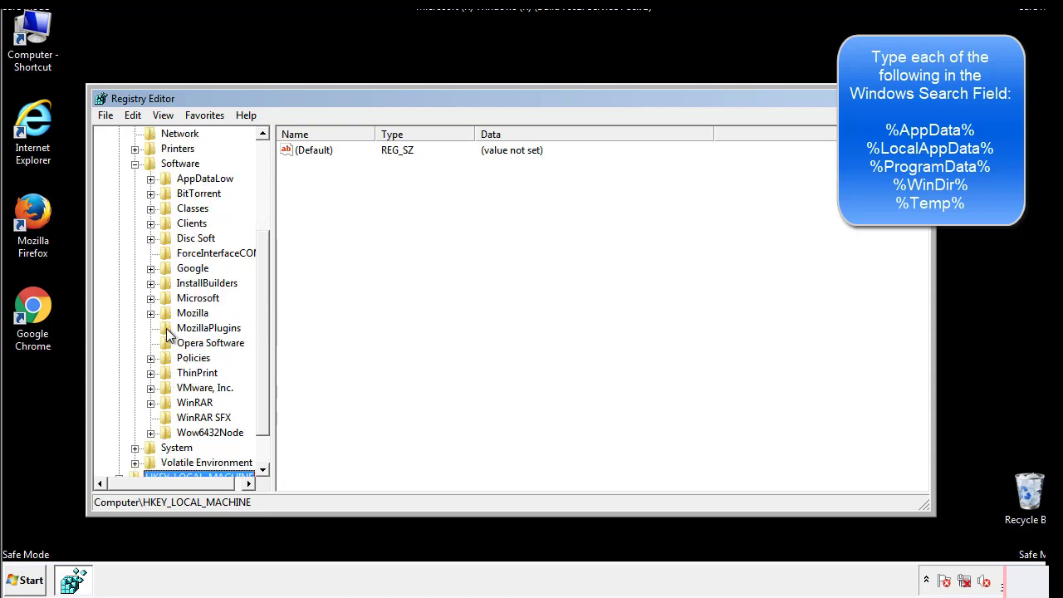
mouse_move(163, 224)
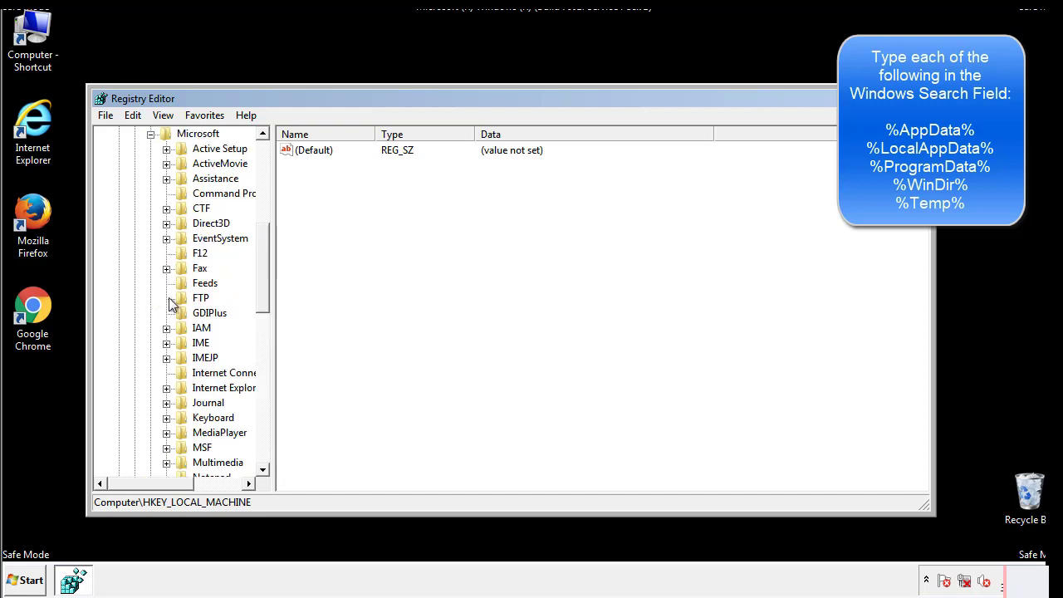
scroll(down, 3)
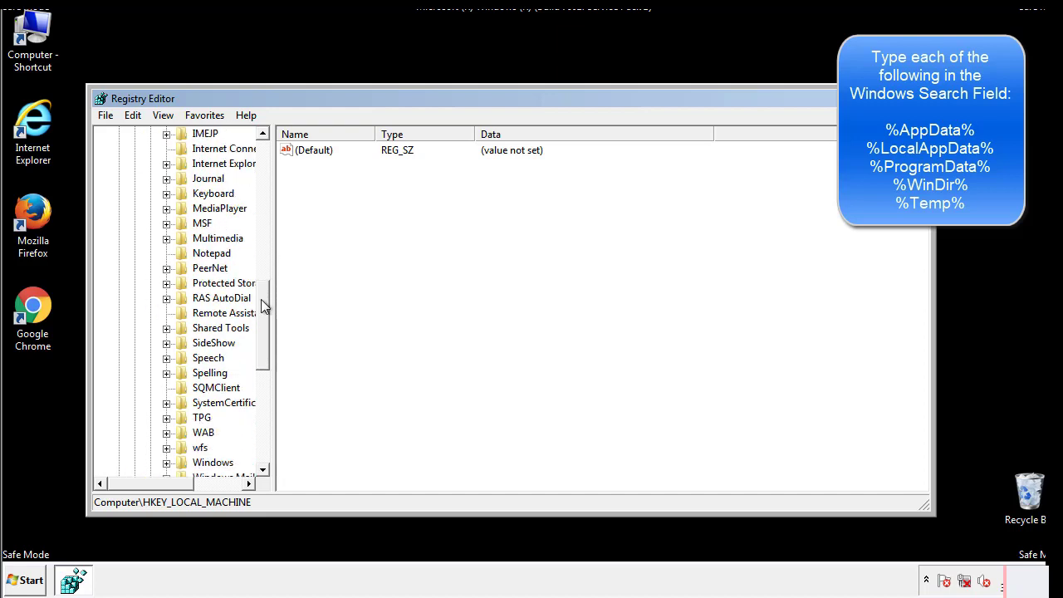
scroll(down, 3)
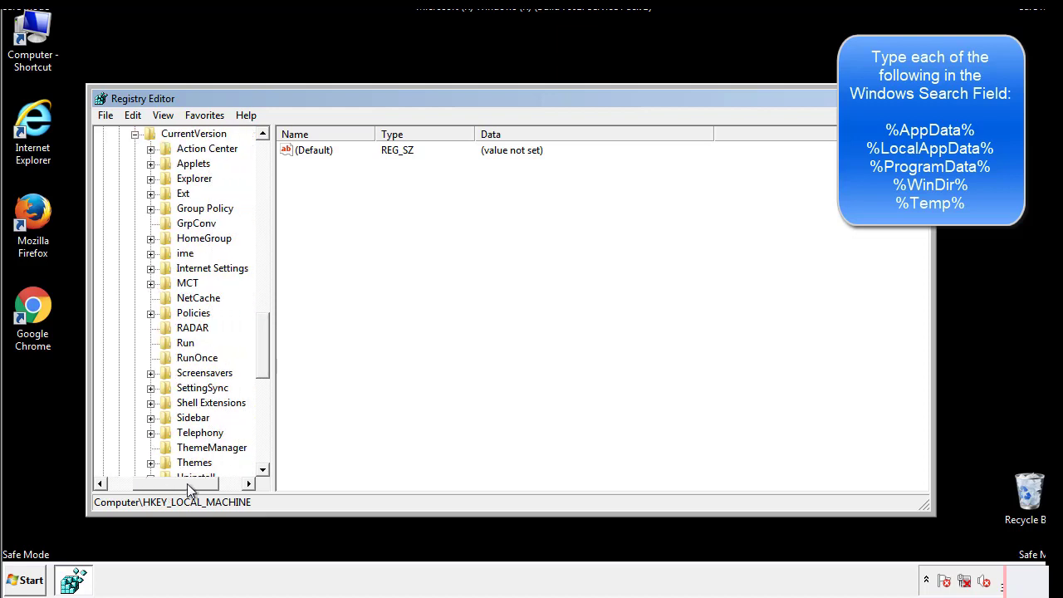
click(186, 342)
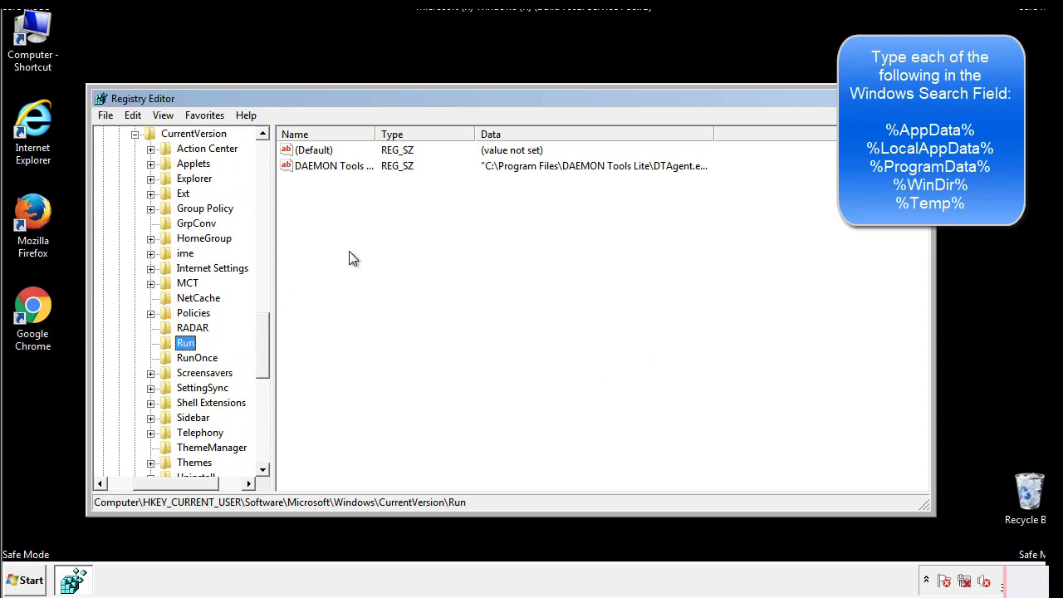
mouse_move(345, 183)
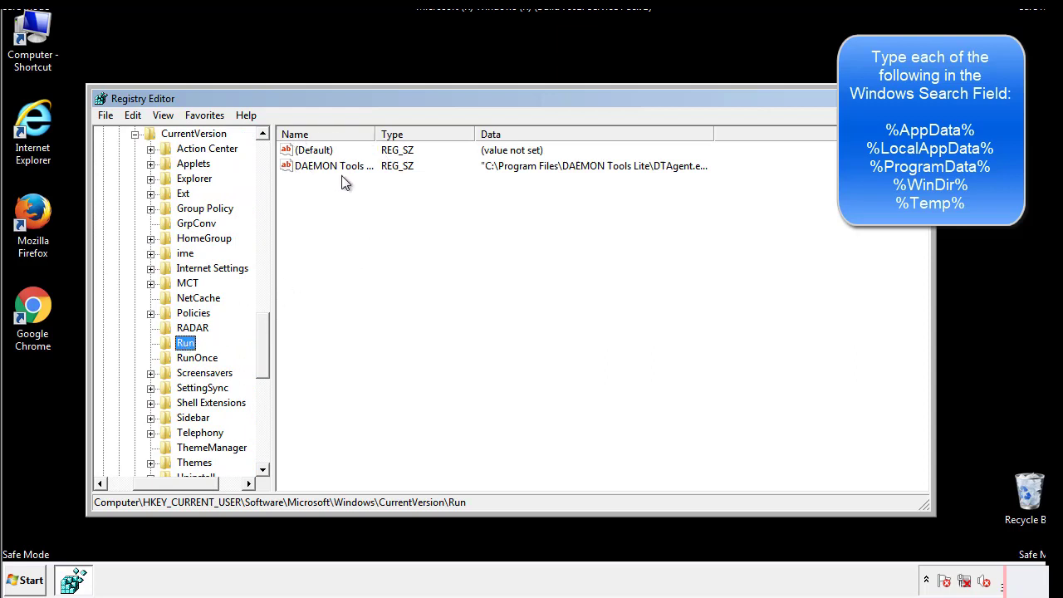
mouse_move(455, 196)
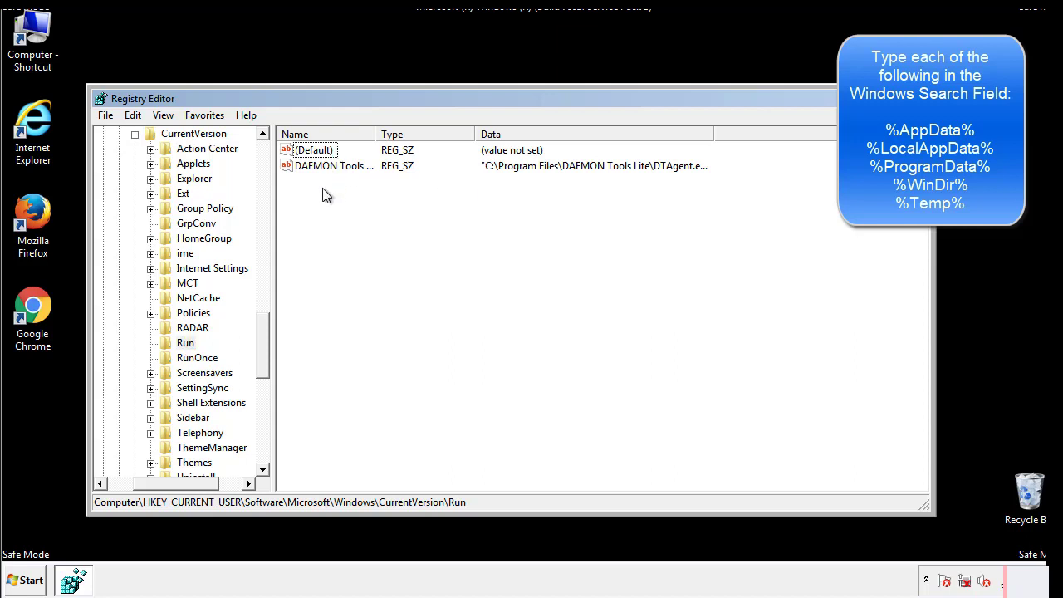
mouse_move(386, 196)
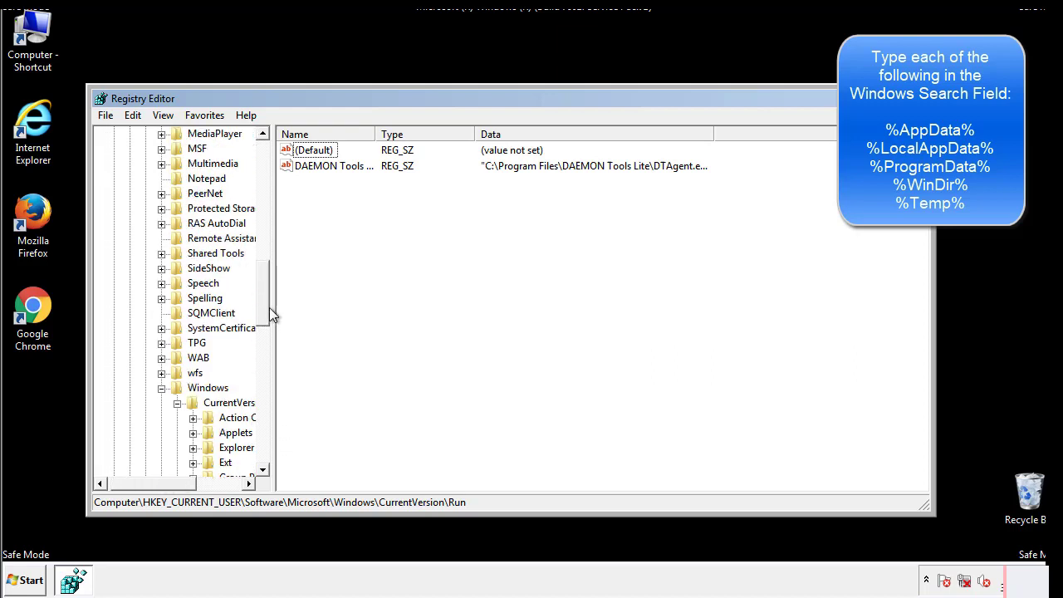
click(208, 387)
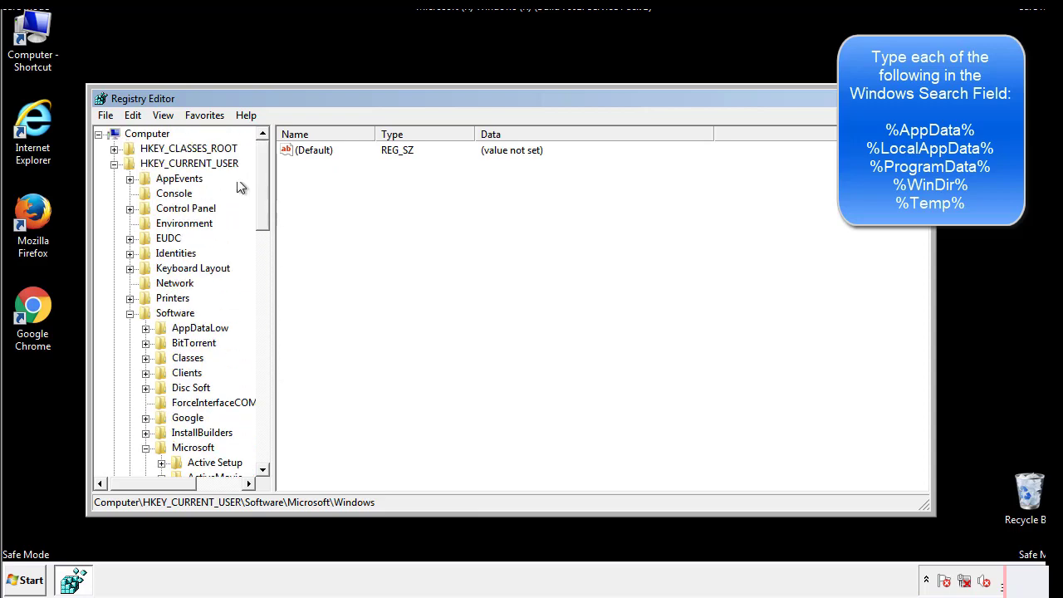
Step: Search the registry for %temp% and jump to the VolumeCaches Temporary Files key
click(133, 114)
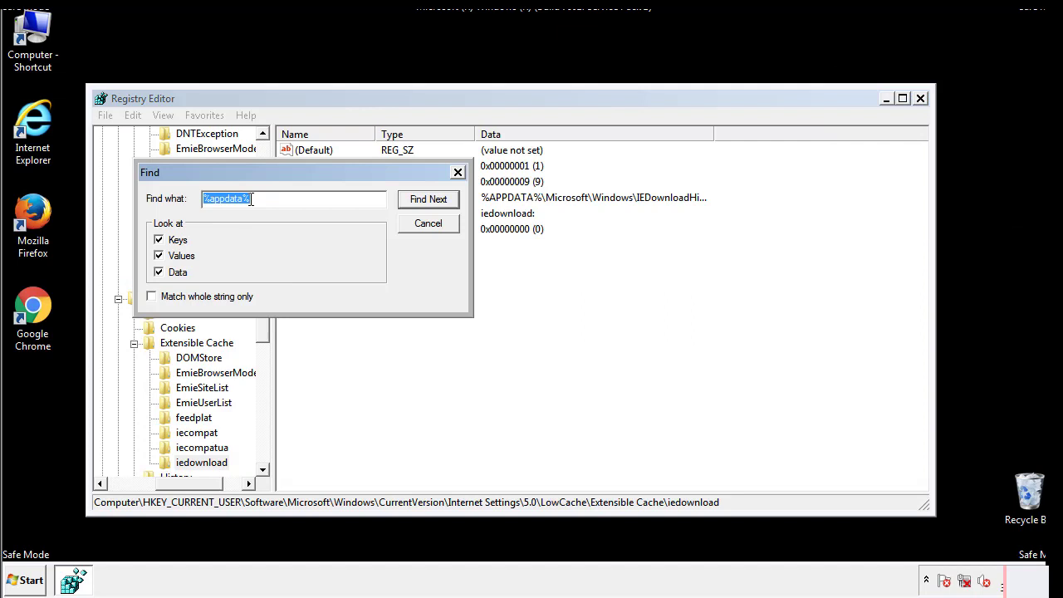
text(%temp%)
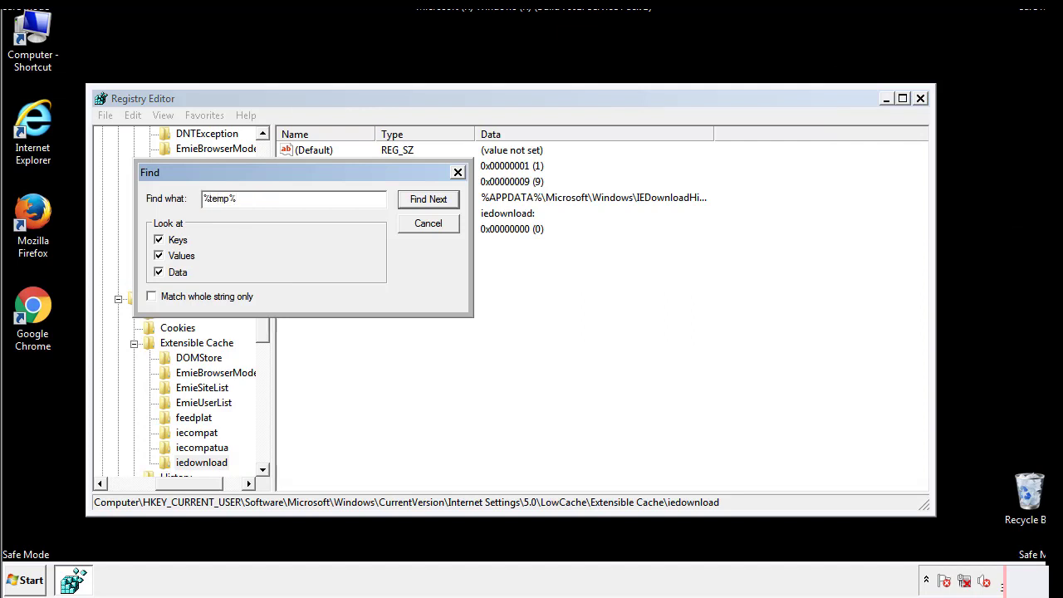
click(429, 199)
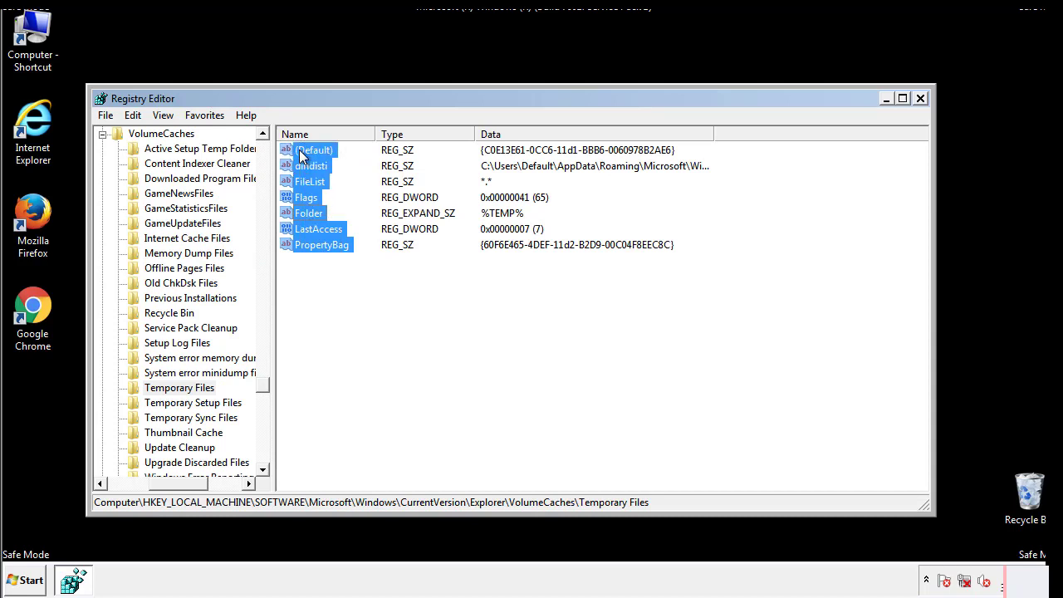
Step: Permanently delete all non-default Temporary Files values and close Registry Editor
right_click(314, 149)
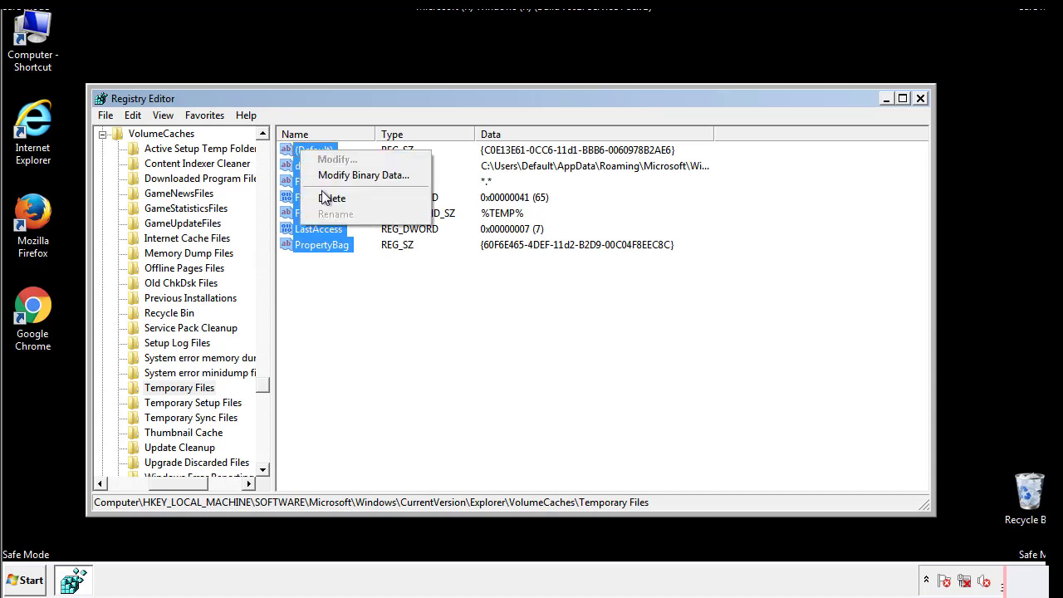
click(332, 198)
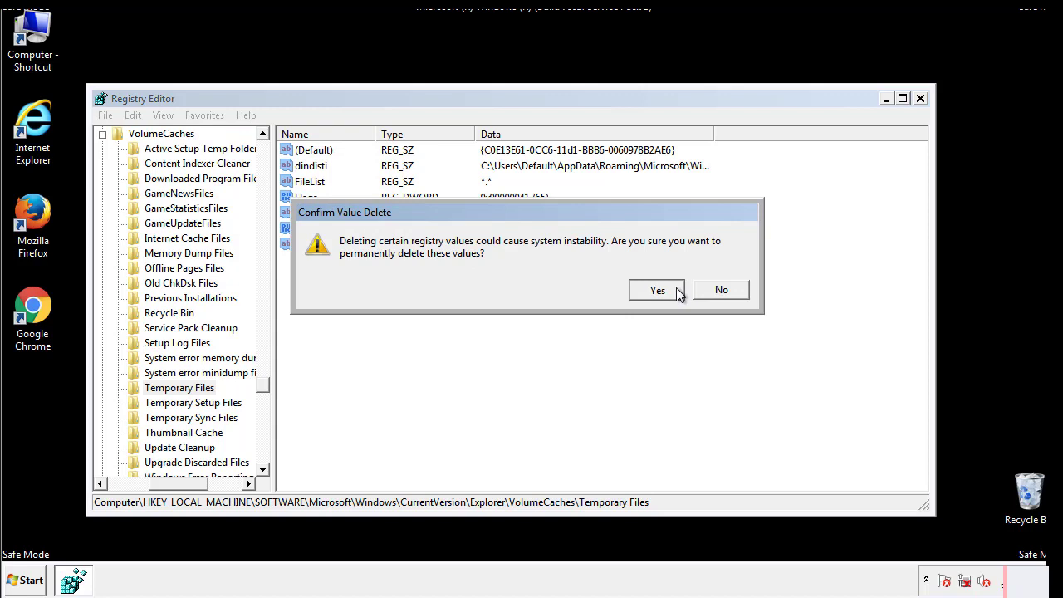
click(658, 289)
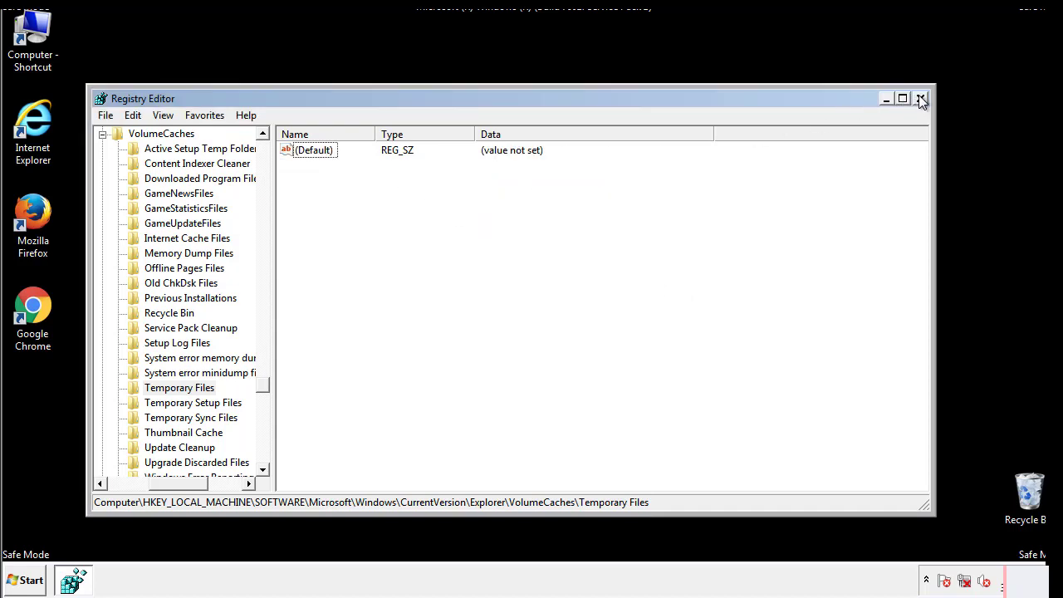
click(921, 98)
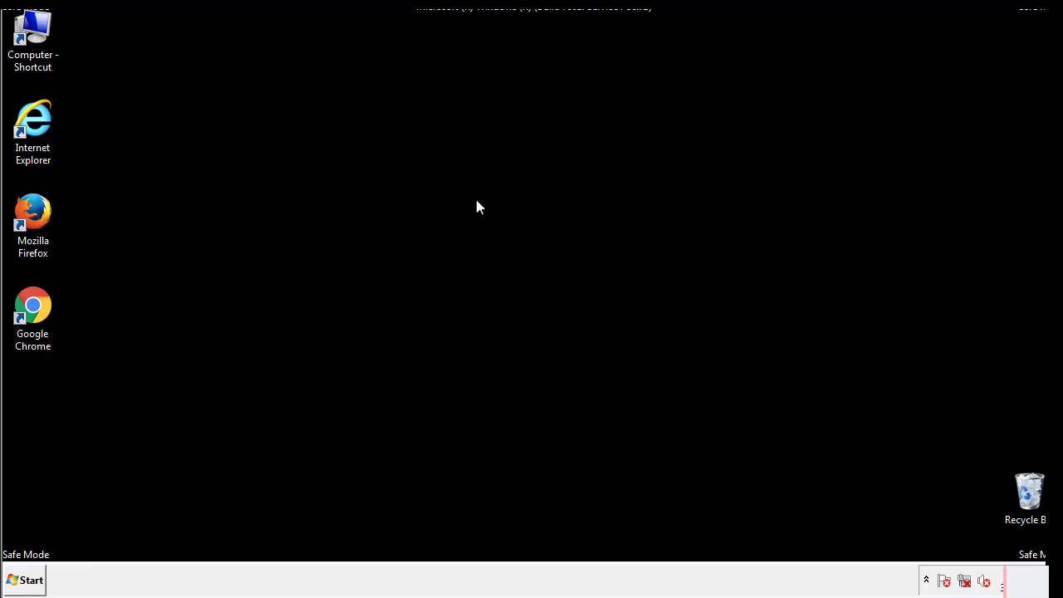
mouse_move(43, 417)
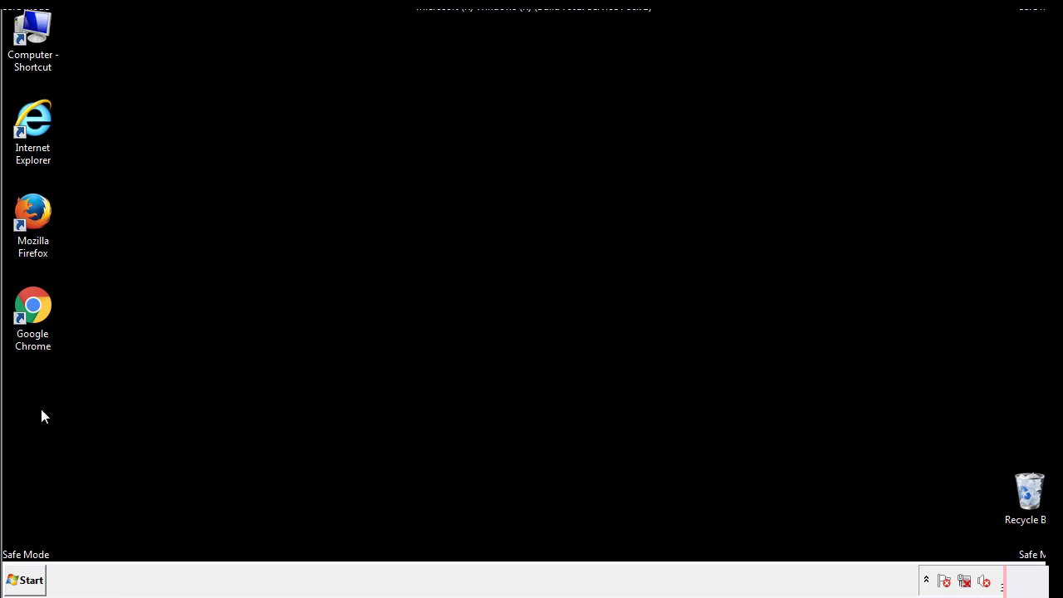
Step: Launch msconfig, uncheck Safe boot on the Boot settings and restart to leave Safe Mode
click(24, 580)
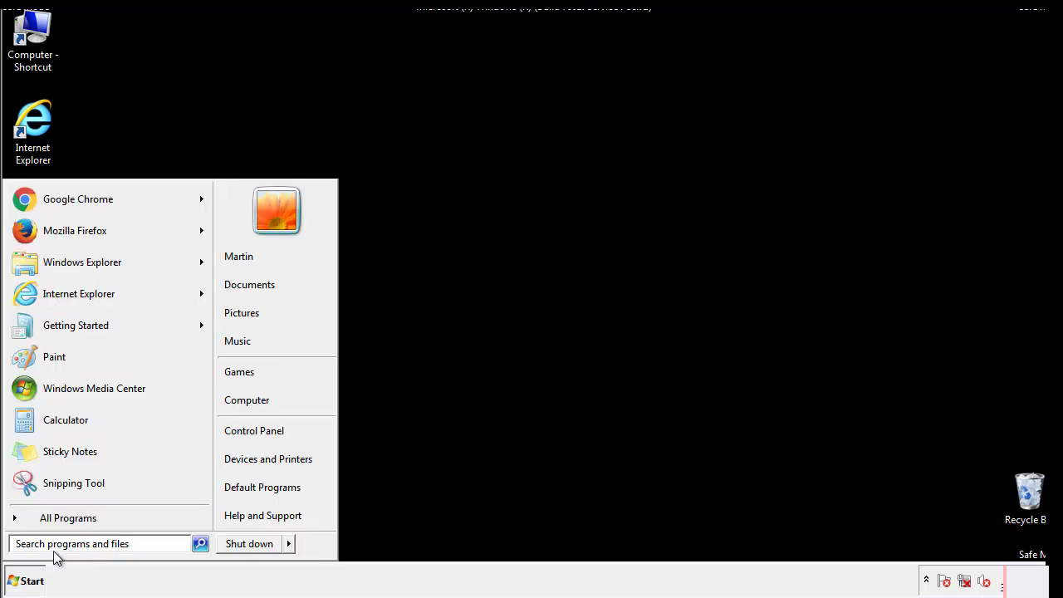
text(msconfig)
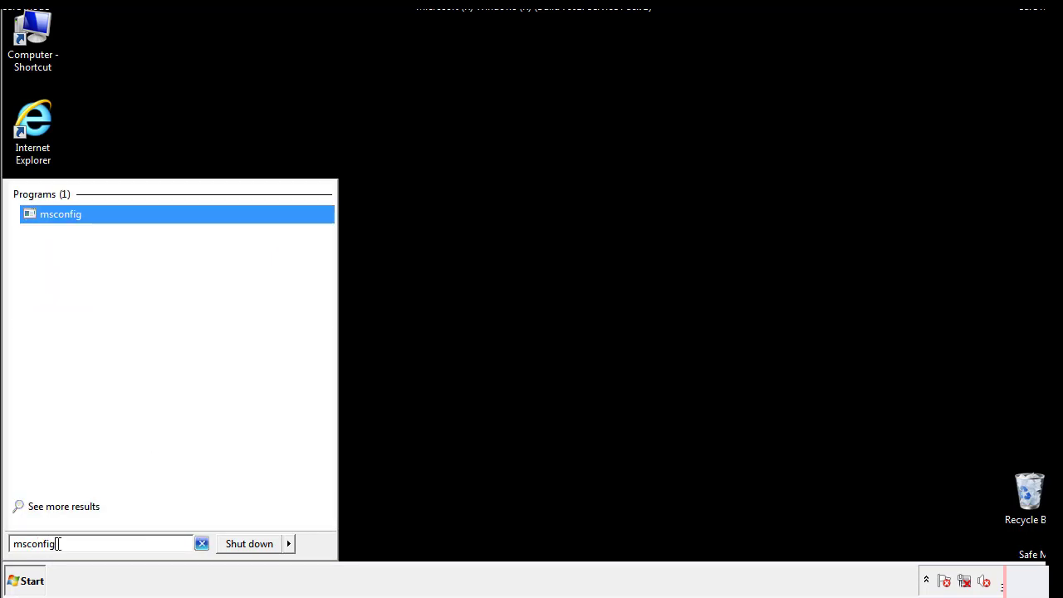
click(60, 213)
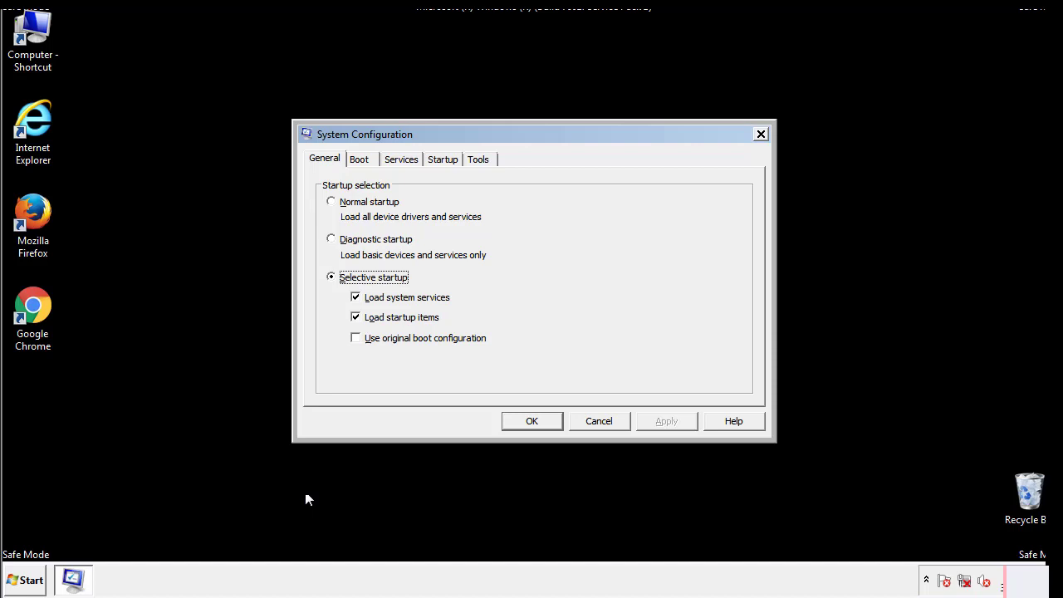
click(358, 159)
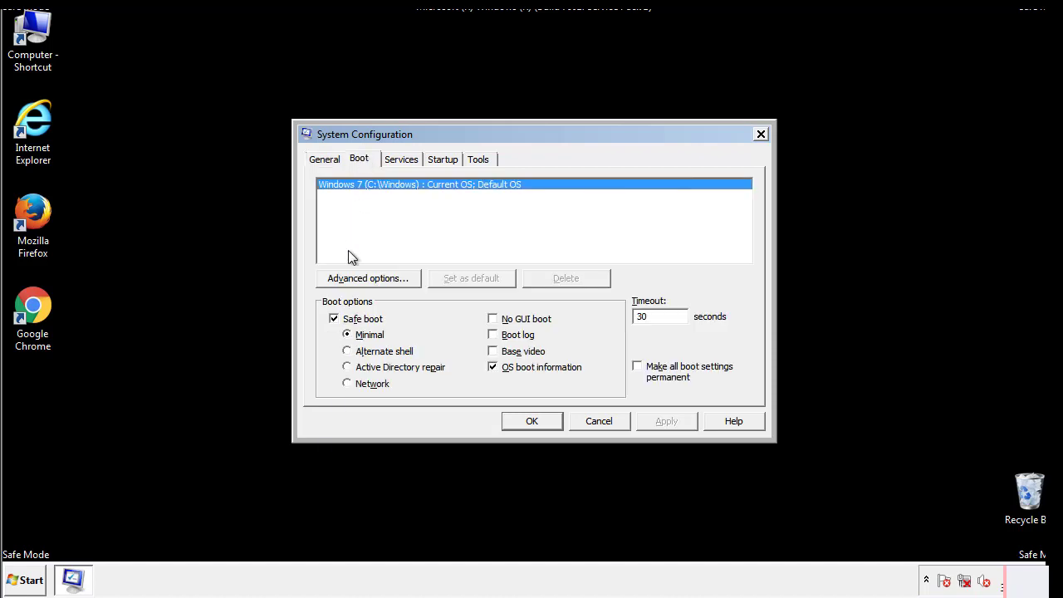
click(334, 319)
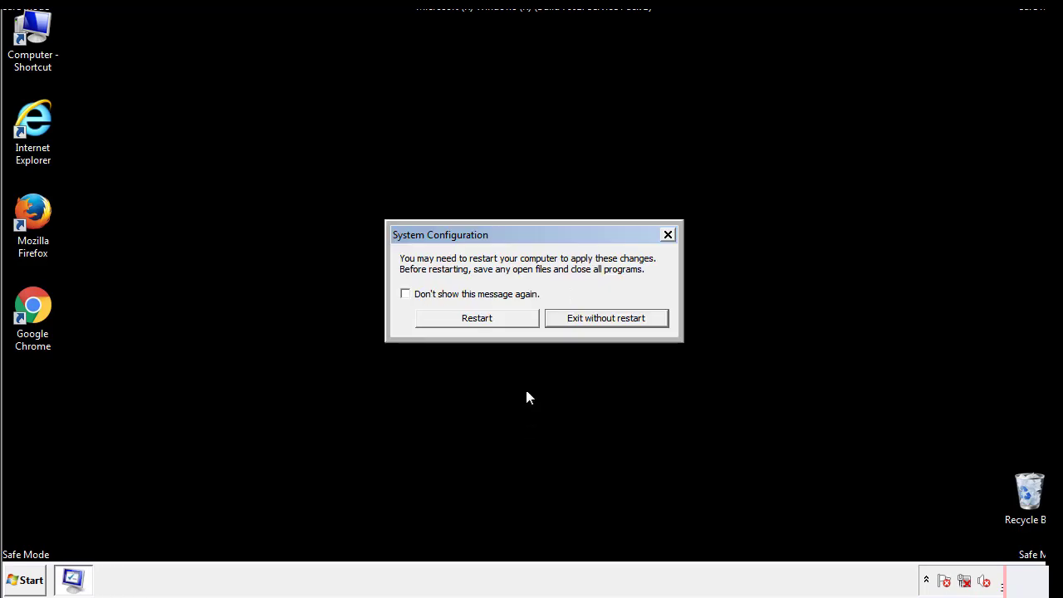
click(477, 317)
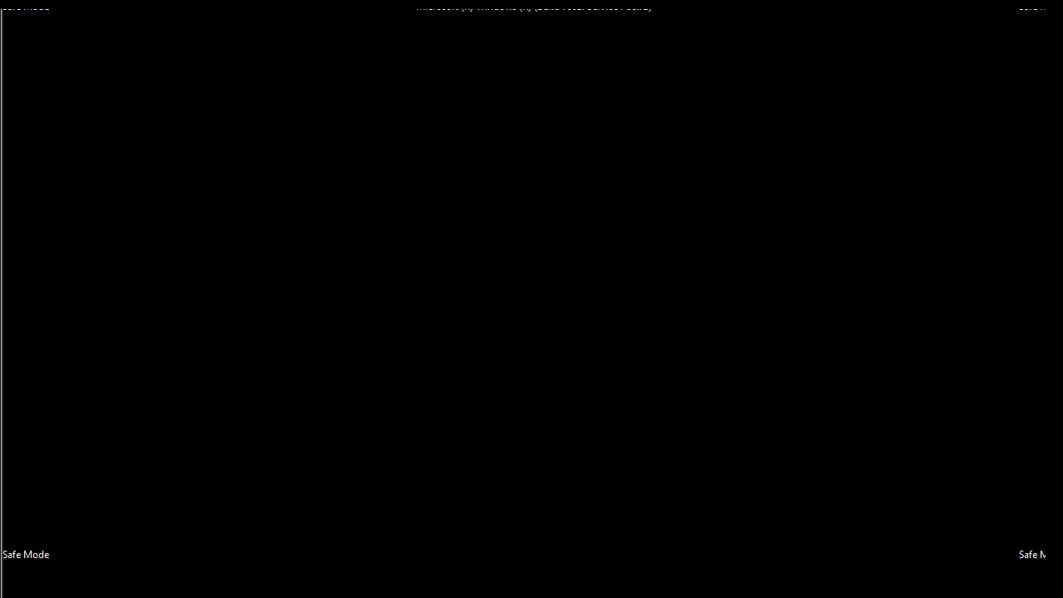